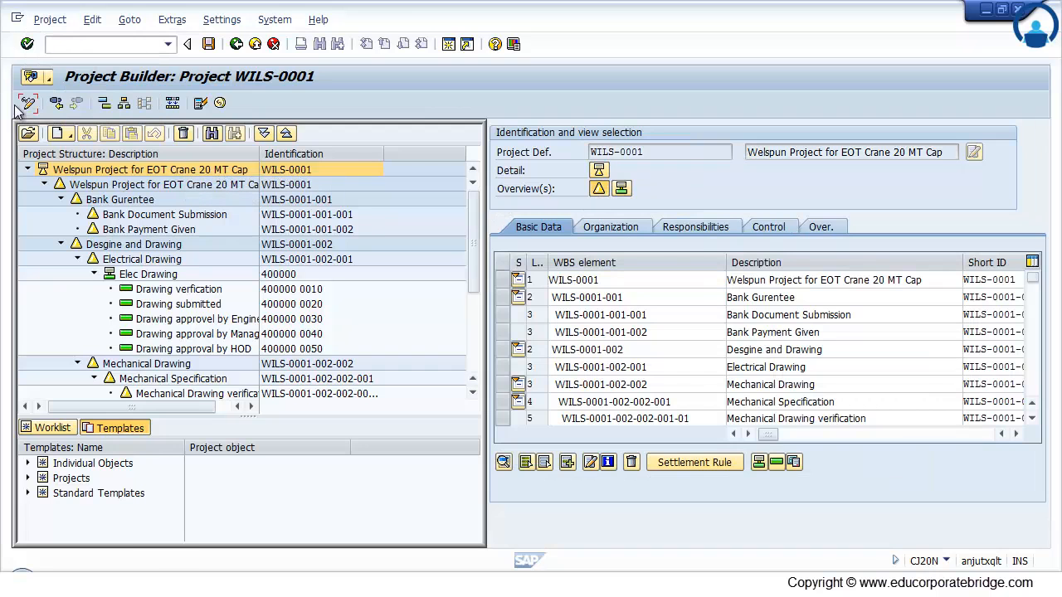
- Toggle project WILS-0001 from change mode to display mode
{"action": "left_click", "coordinate": [28, 102]}
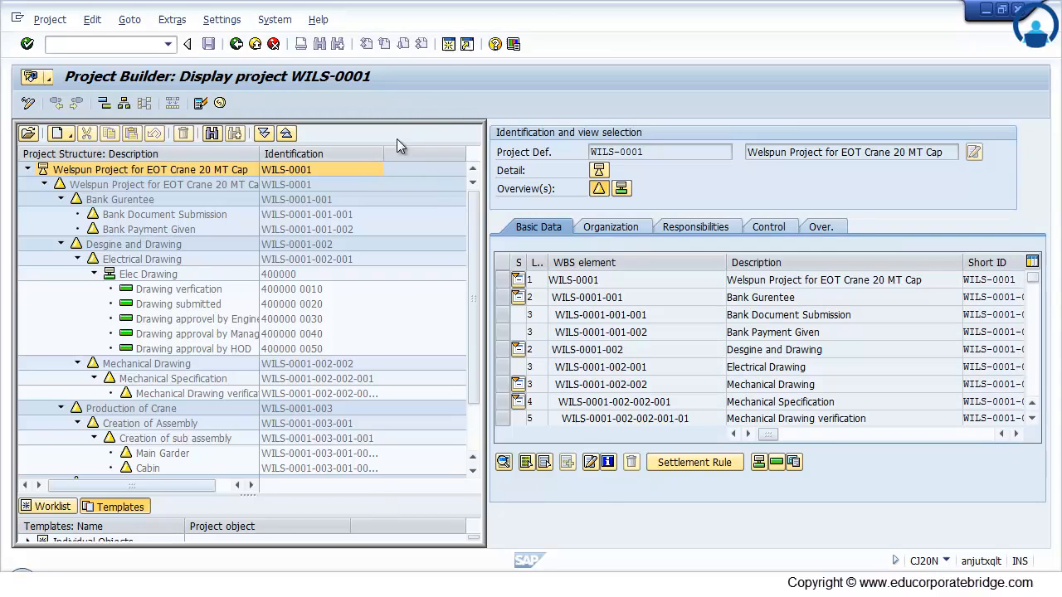
- Rerun CJ20N from history and create a project accepting next WILS number WILS-0002
{"action": "left_click", "coordinate": [186, 43]}
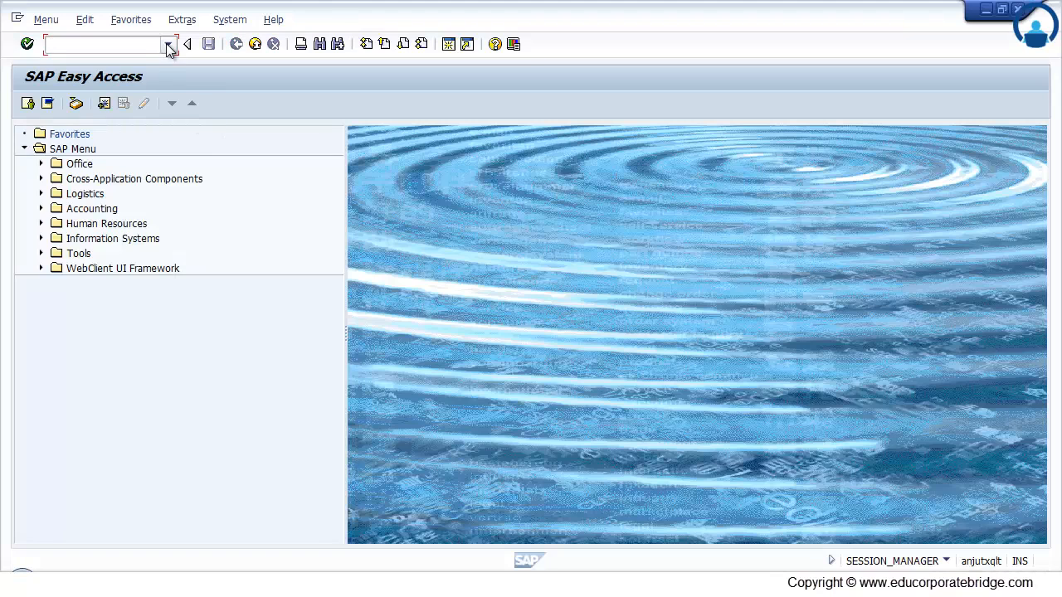
{"action": "left_click", "coordinate": [169, 44]}
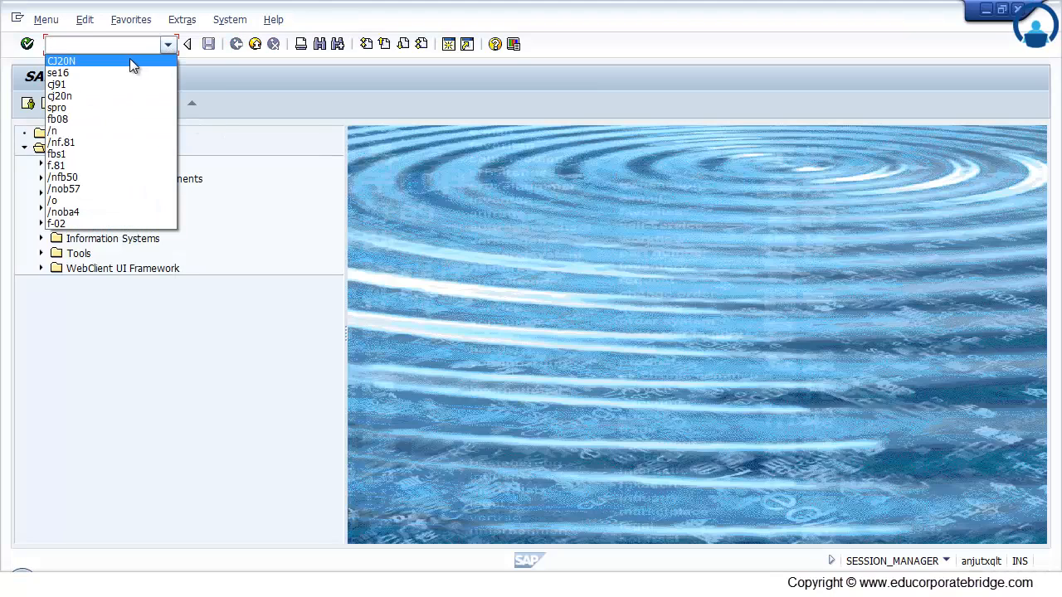
{"action": "left_click", "coordinate": [61, 61]}
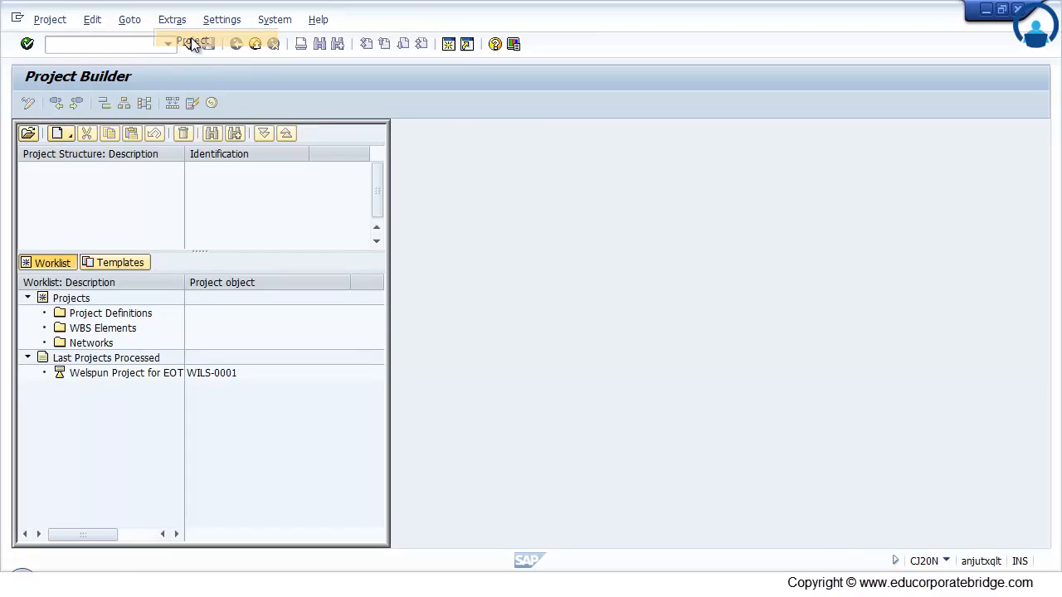
{"action": "left_click", "coordinate": [28, 133]}
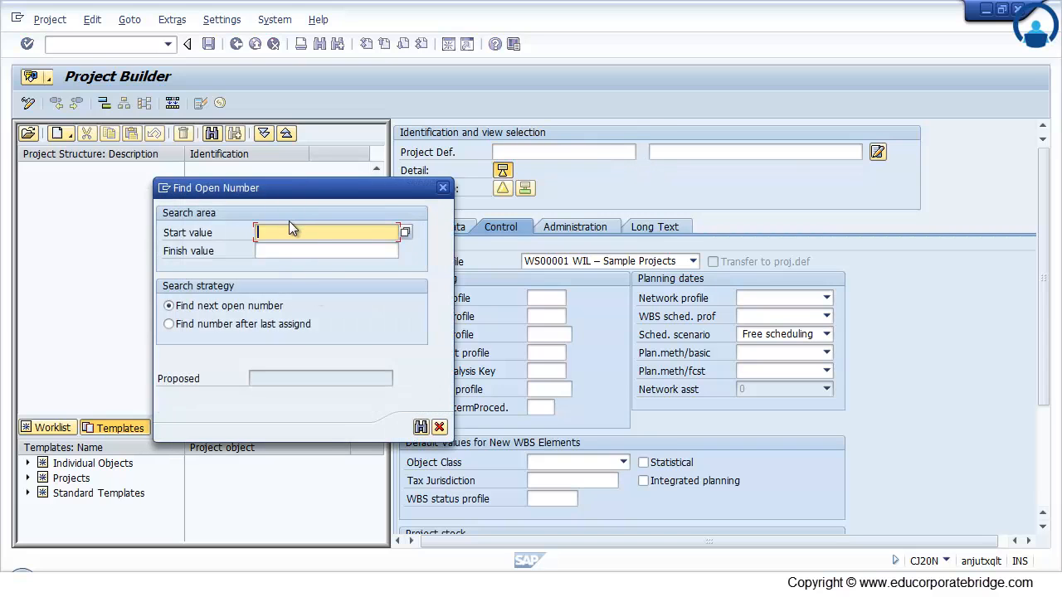
{"action": "type", "text": "WILS"}
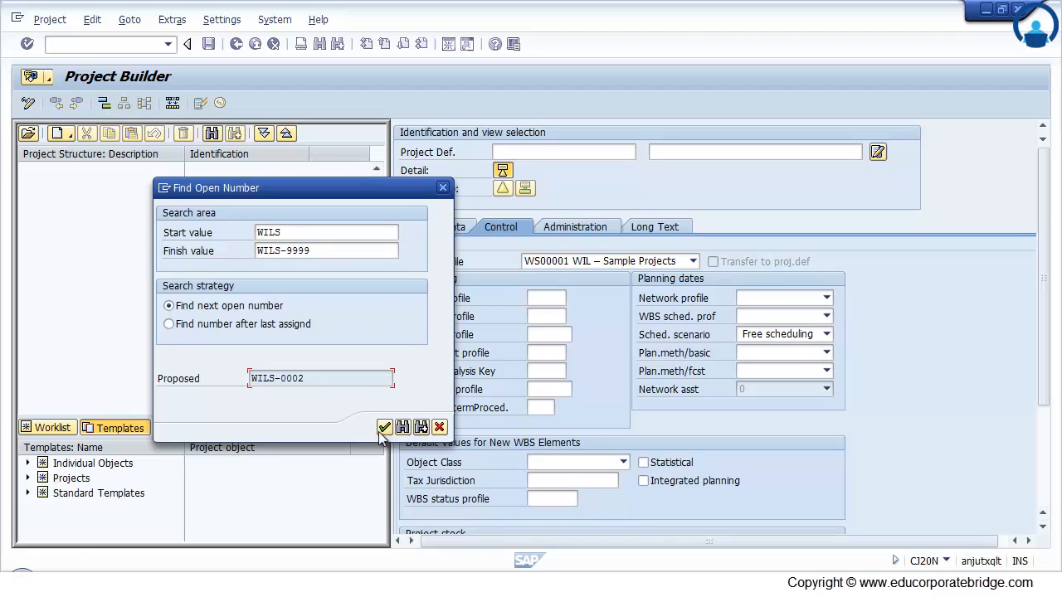
{"action": "left_click", "coordinate": [384, 427]}
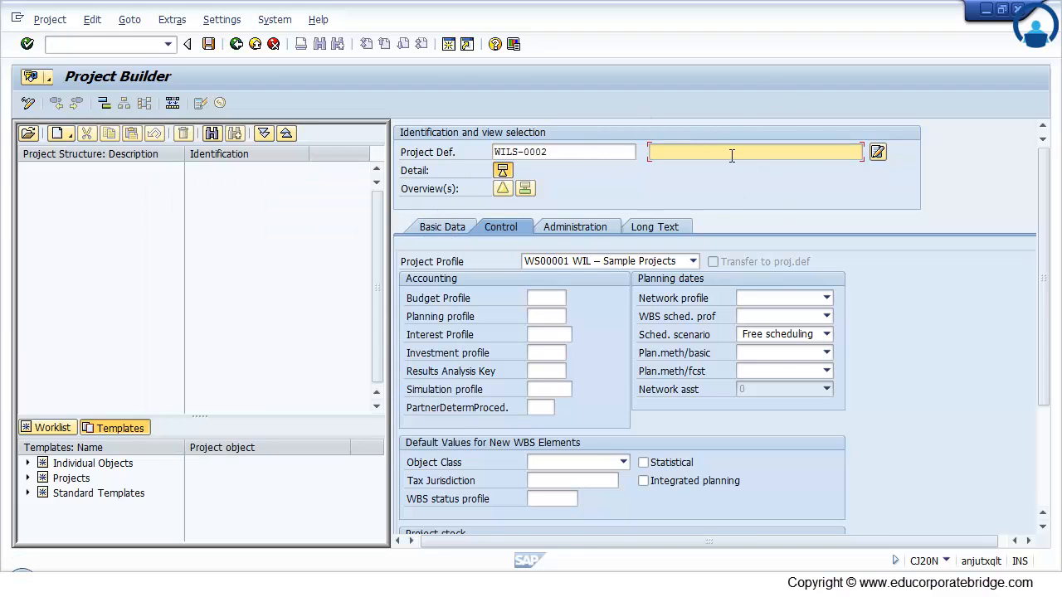
- Describe it as 'Welspun Project for EOT Crane 40 MT Cap' and renumber the Bank elements to WILS-0002
{"action": "type", "text": "Welspun Project for EOT Crane 40 MT Cap"}
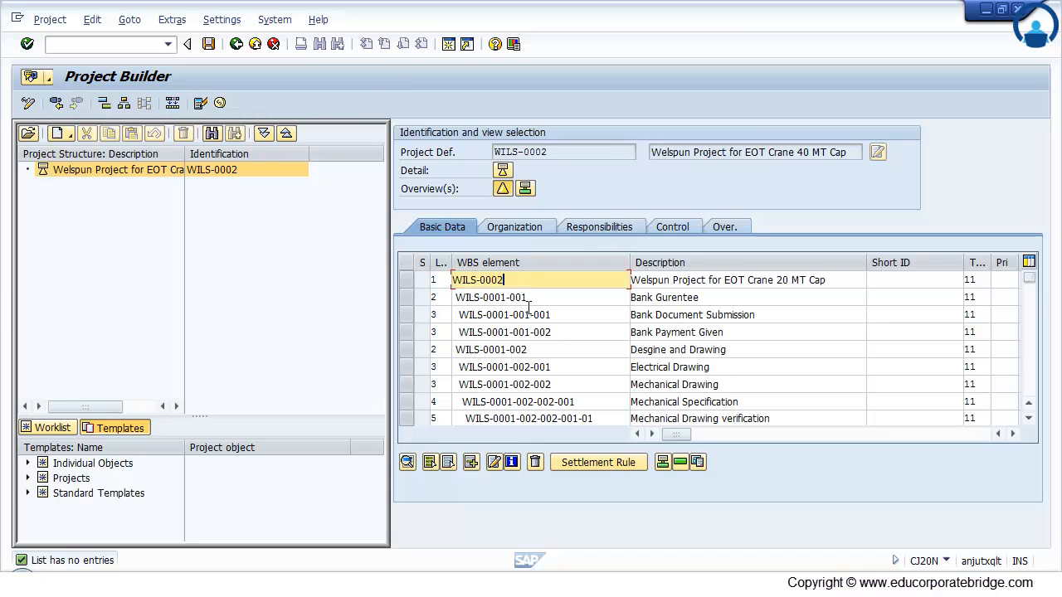
{"action": "left_click", "coordinate": [491, 297]}
{"action": "type", "text": "2"}
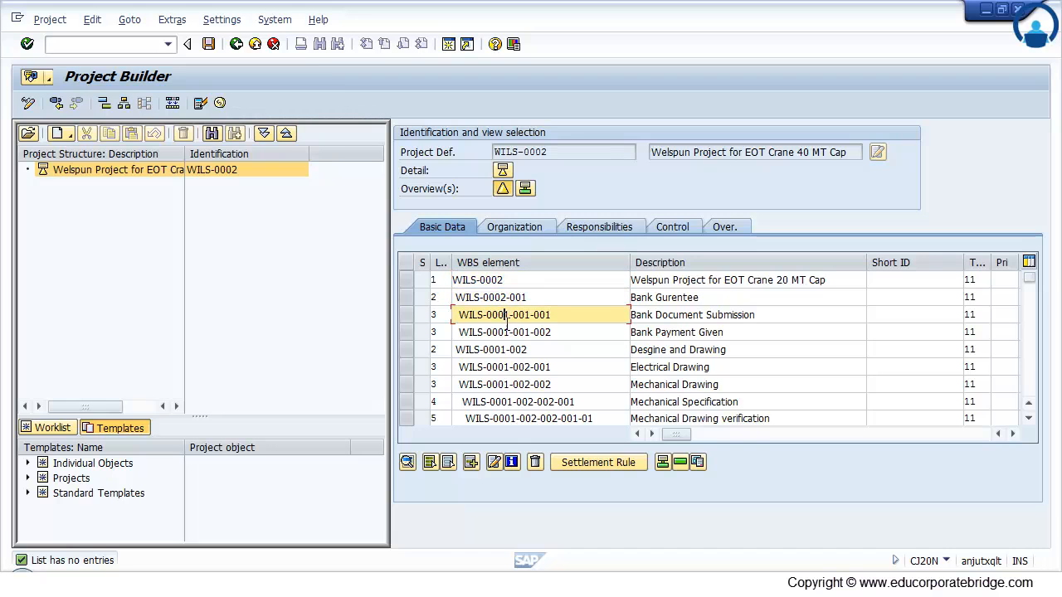
{"action": "left_click", "coordinate": [504, 332]}
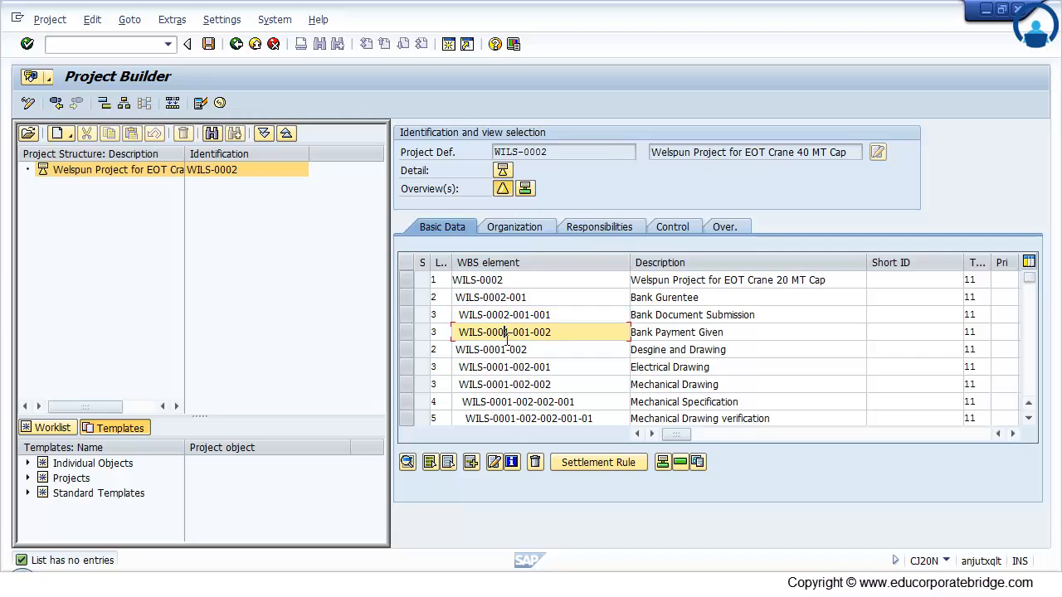
{"action": "left_click", "coordinate": [489, 350]}
{"action": "type", "text": "2"}
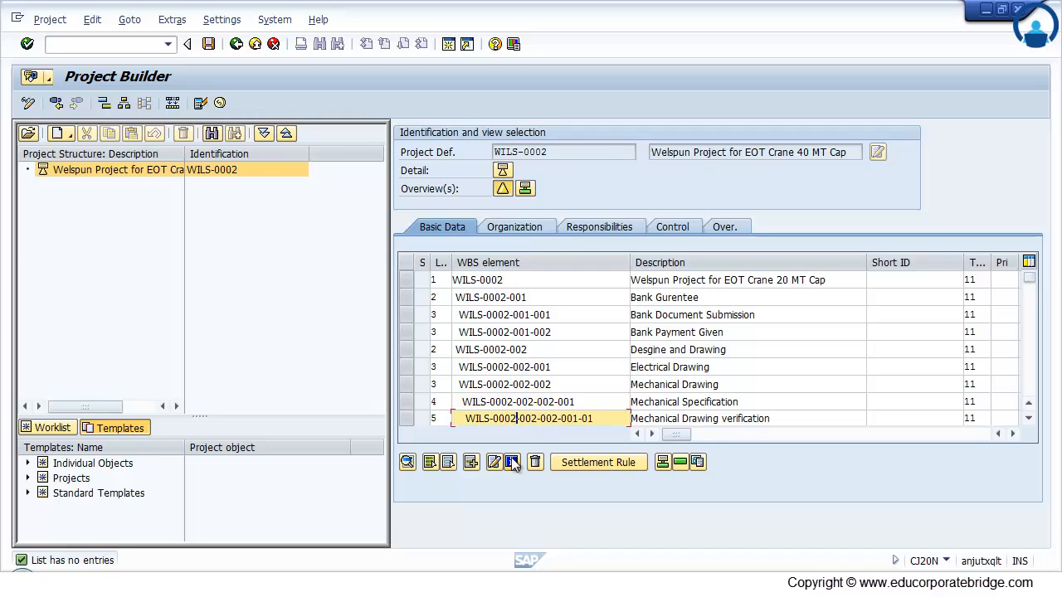
{"action": "left_click", "coordinate": [511, 462]}
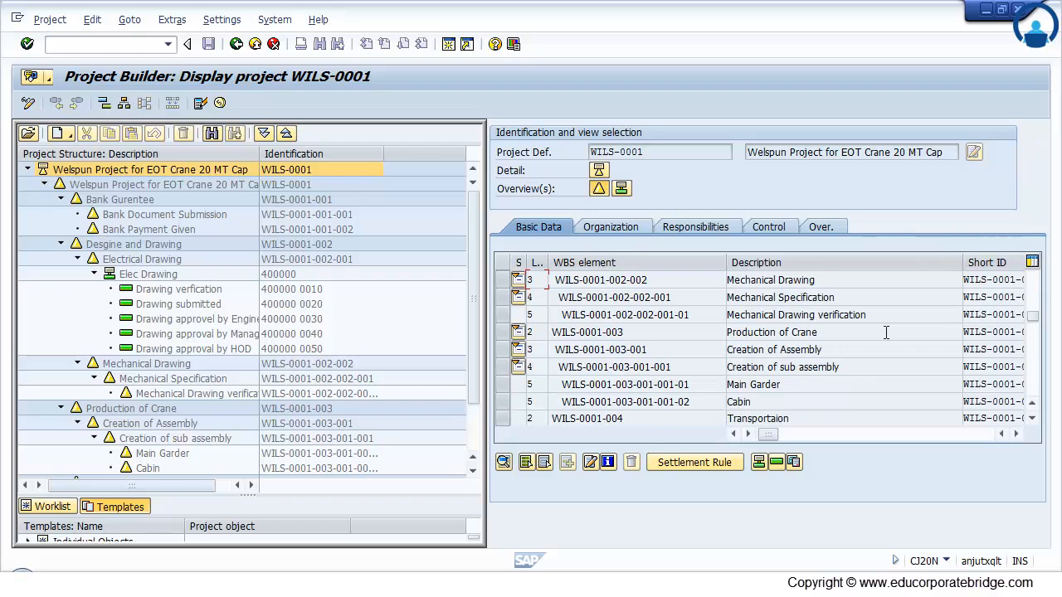
- Scroll the WBS table down to the rows still numbered WILS-0001
{"action": "scroll", "scroll_direction": "down", "scroll_amount": 3}
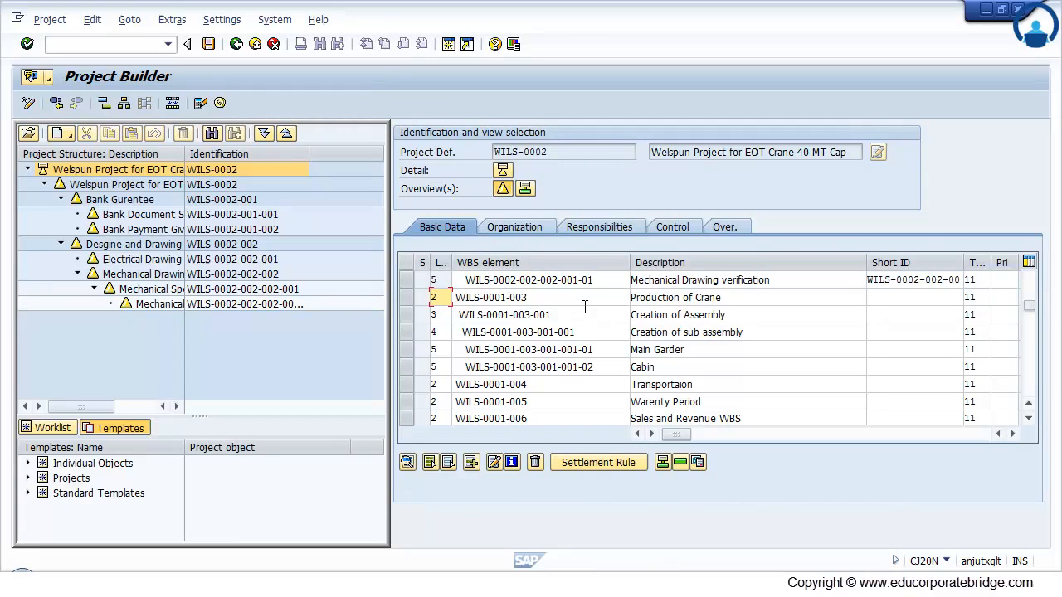
- Renumber Production of Crane (WILS-0002-003), assemblies, Cabin, Transportation and Sales and Revenue under WILS-0002
{"action": "left_click", "coordinate": [490, 297]}
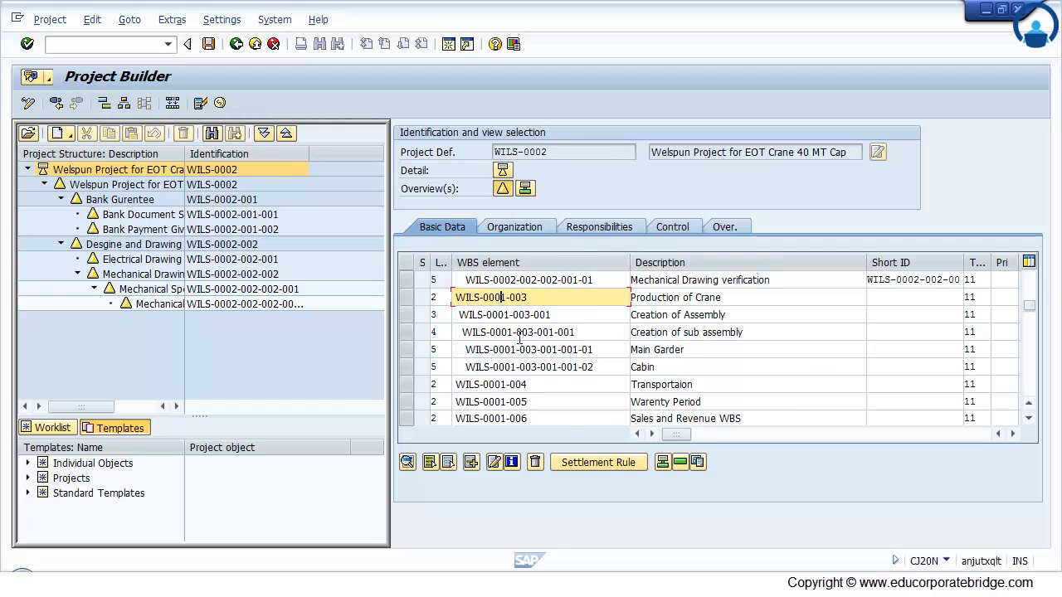
{"action": "type", "text": "WILS-0002-003"}
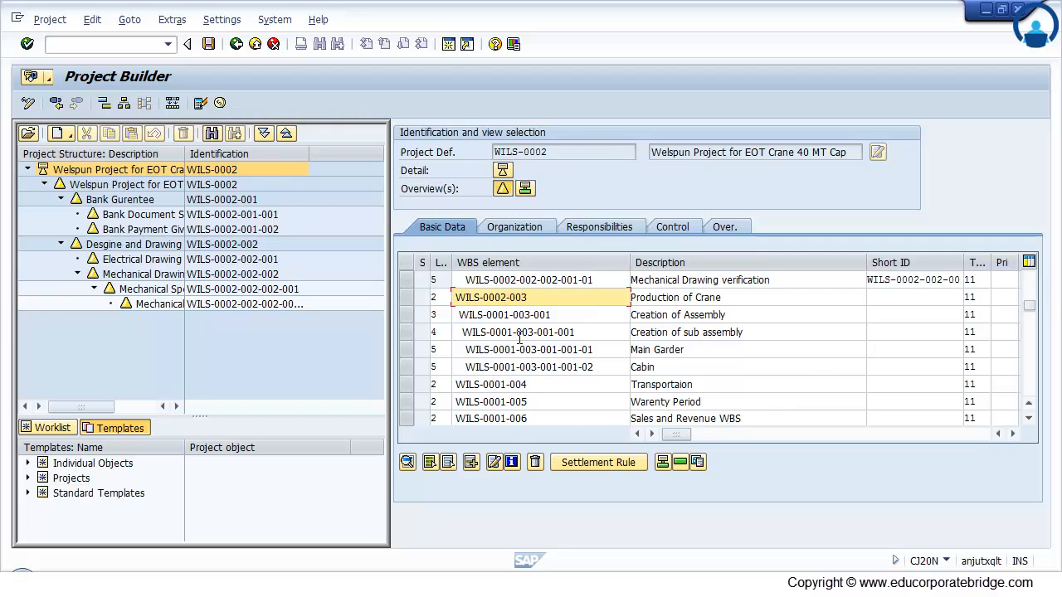
{"action": "left_click", "coordinate": [503, 314]}
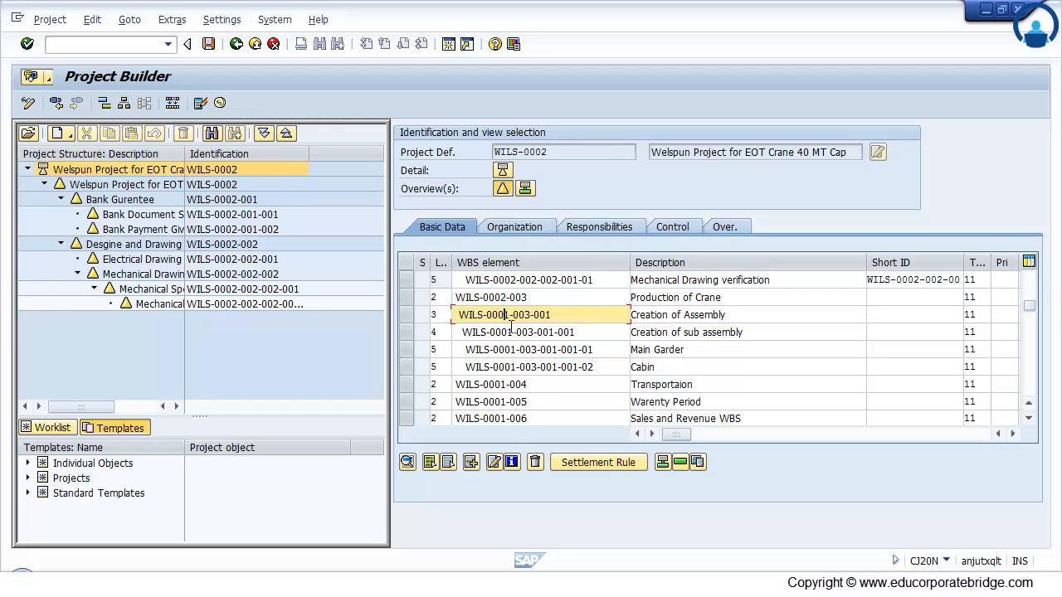
{"action": "left_click", "coordinate": [503, 314]}
{"action": "type", "text": "2"}
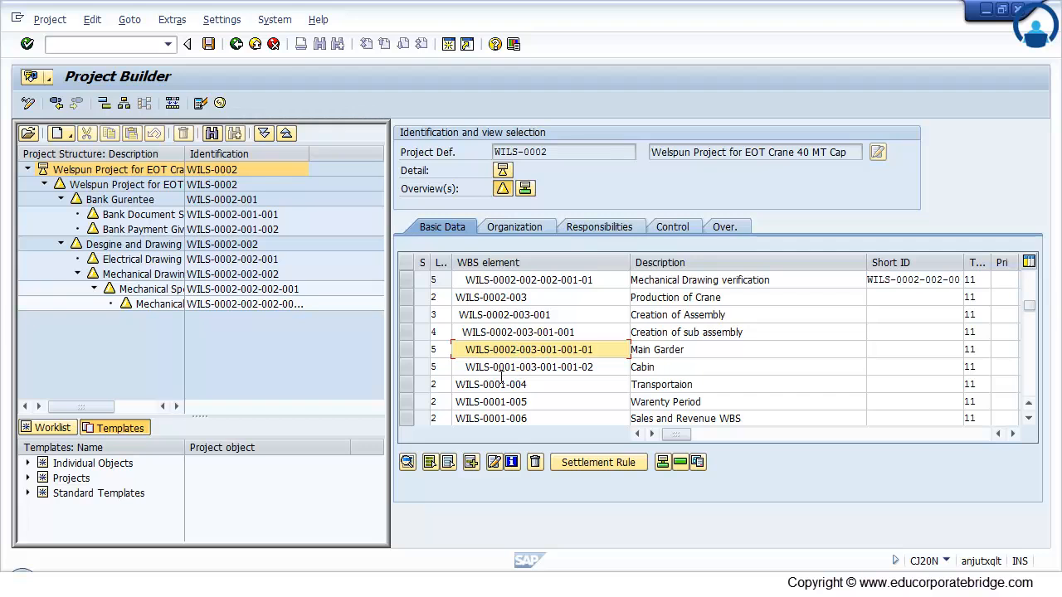
{"action": "left_click", "coordinate": [529, 366]}
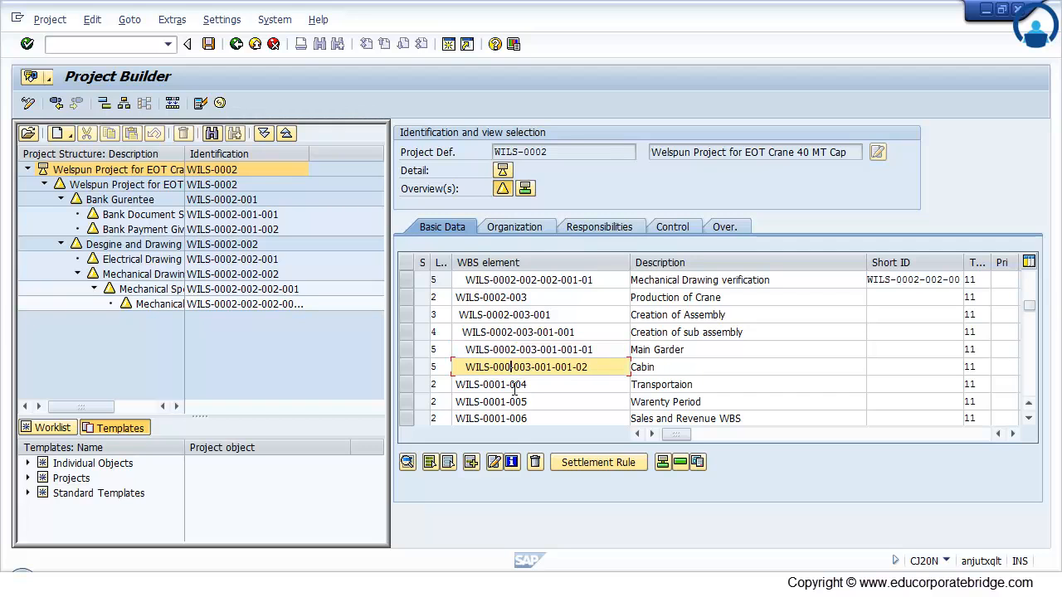
{"action": "left_click", "coordinate": [490, 384]}
{"action": "type", "text": "2"}
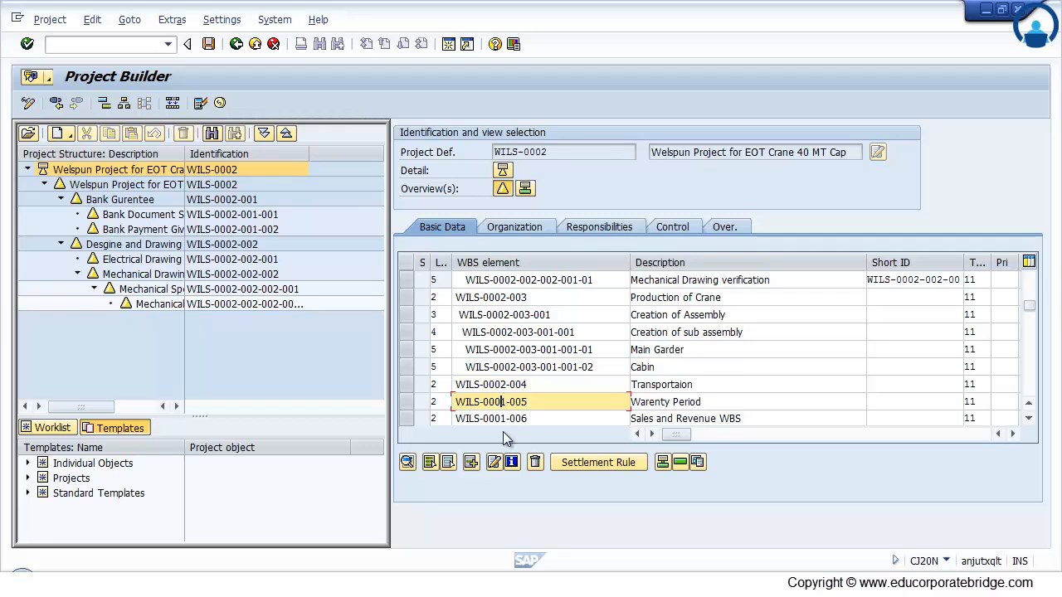
{"action": "left_click", "coordinate": [497, 418]}
{"action": "type", "text": "2"}
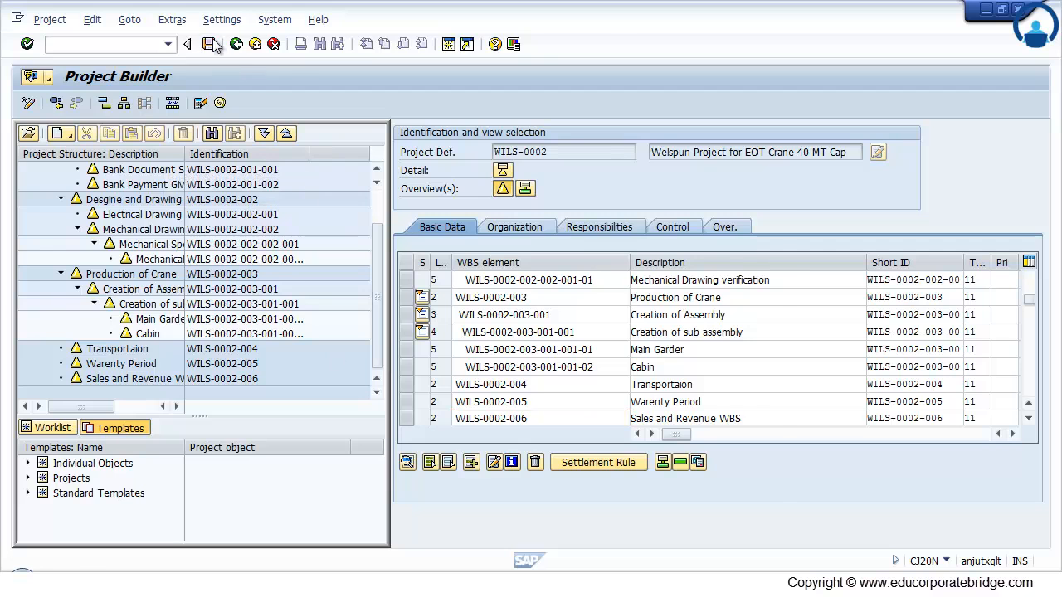
- Save WILS-0002, dismiss the profit center warnings, and pick a business area from F4
{"action": "left_click", "coordinate": [209, 44]}
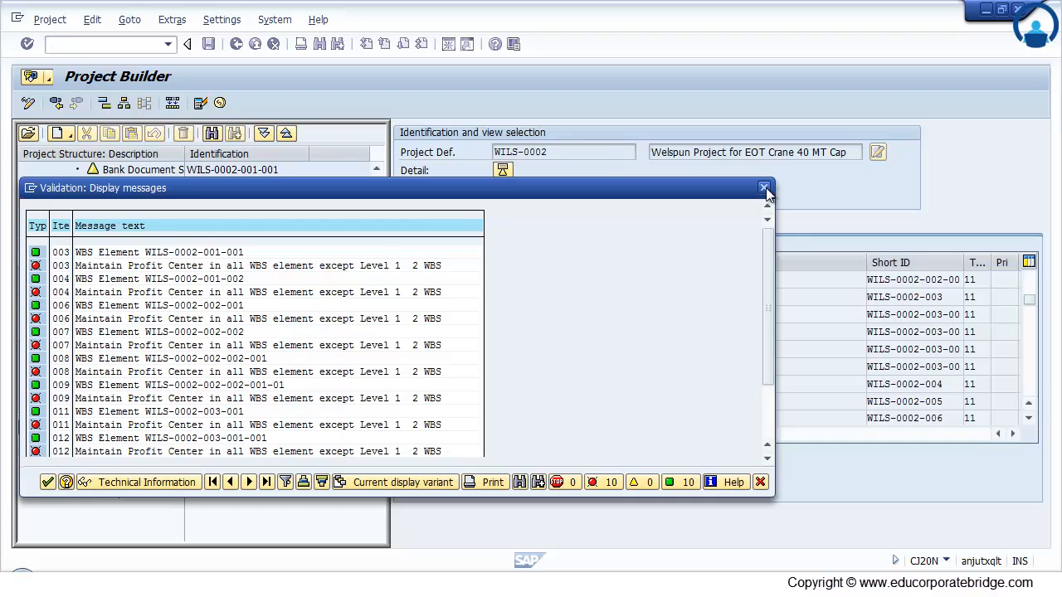
{"action": "left_click", "coordinate": [764, 188]}
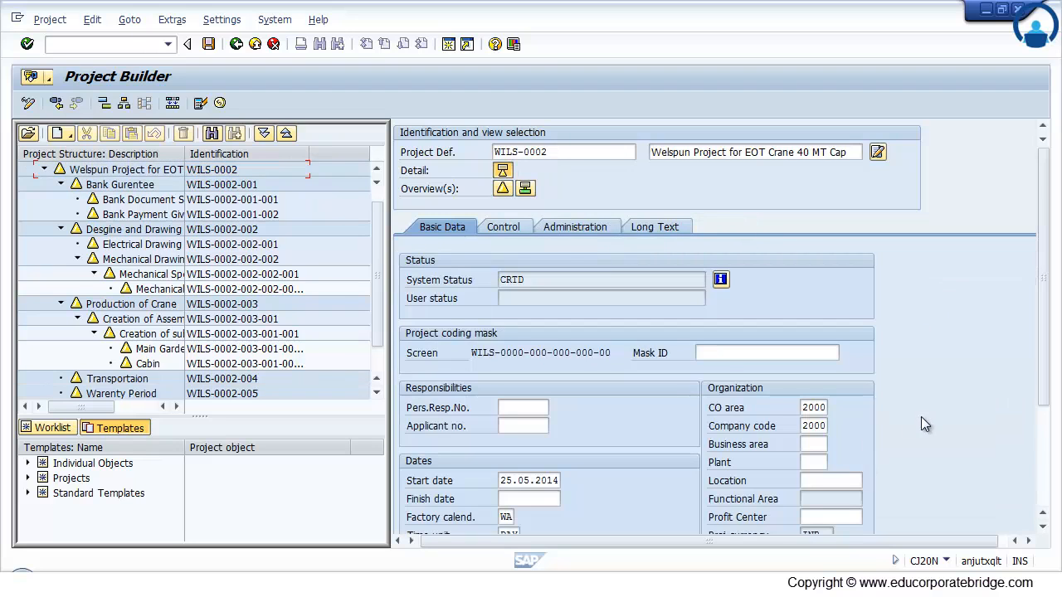
{"action": "left_click", "coordinate": [833, 444]}
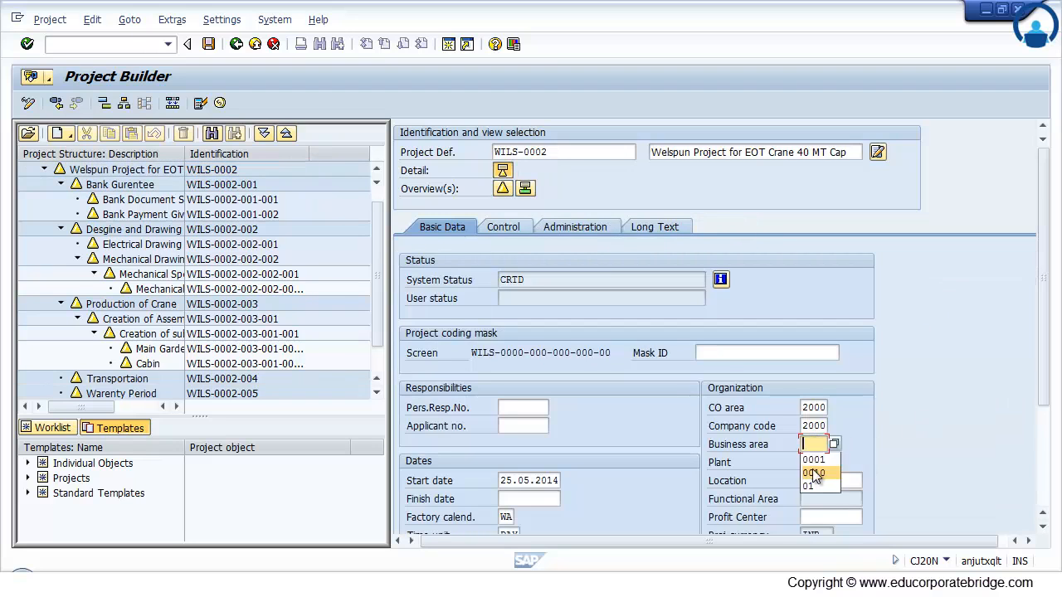
{"action": "left_click", "coordinate": [814, 459]}
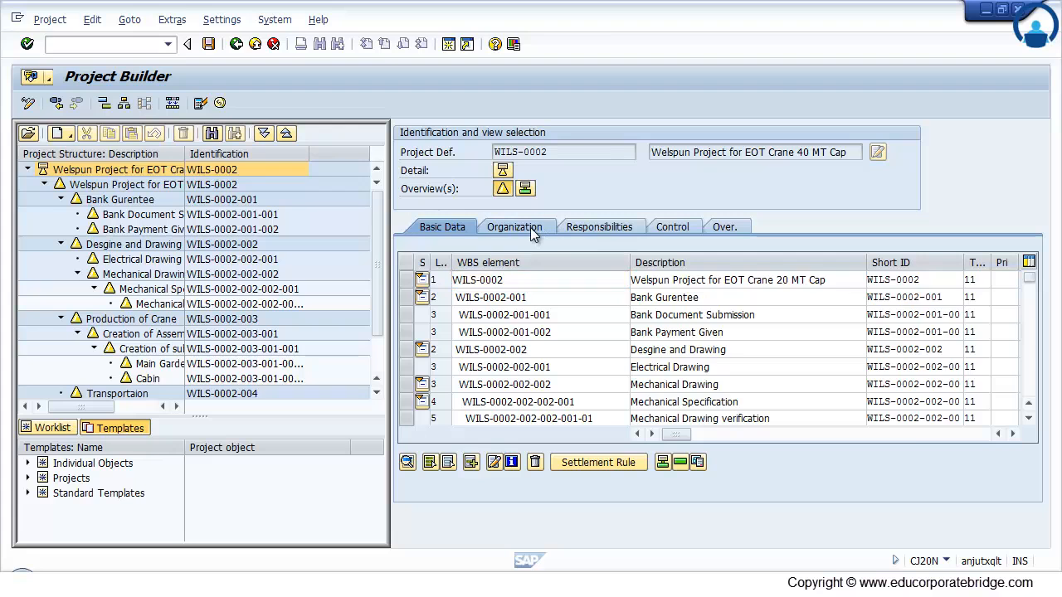
- Enter business area 0001 and plant 2000 for every WBS element in the Organization overview
{"action": "left_click", "coordinate": [514, 226]}
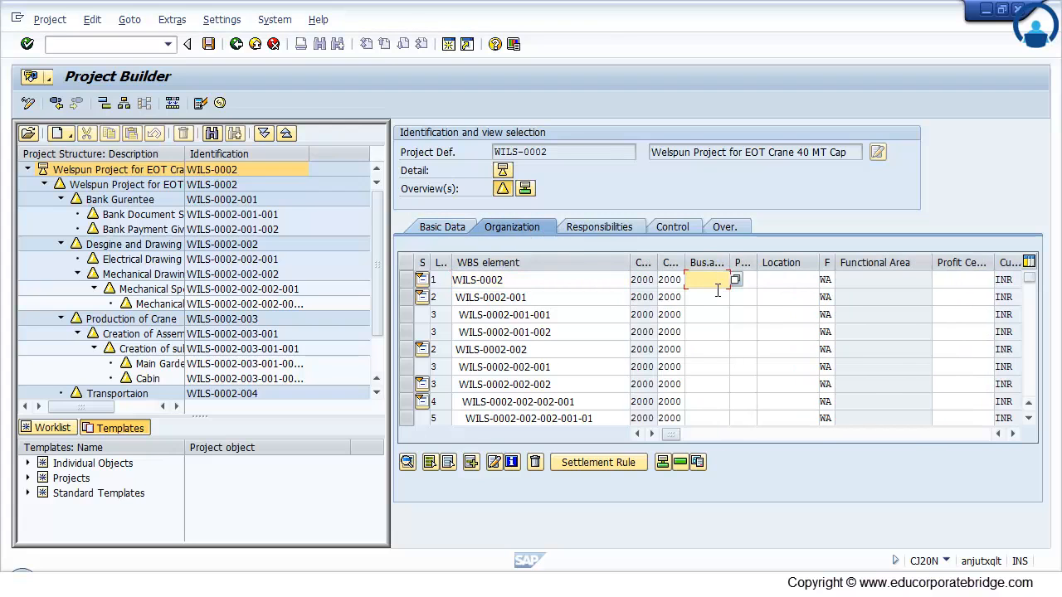
{"action": "type", "text": "0001"}
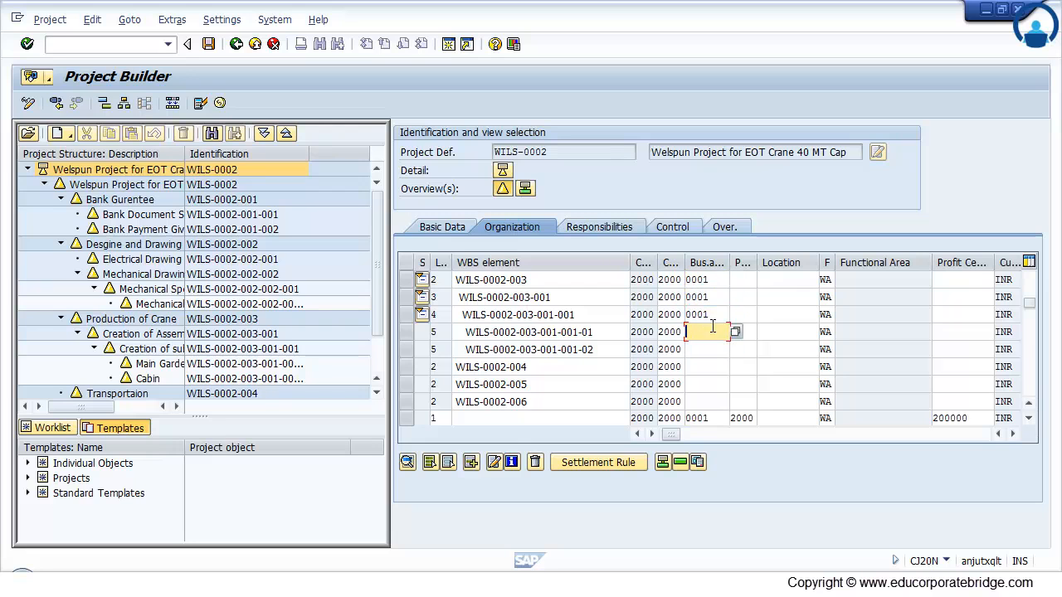
{"action": "left_click", "coordinate": [706, 349]}
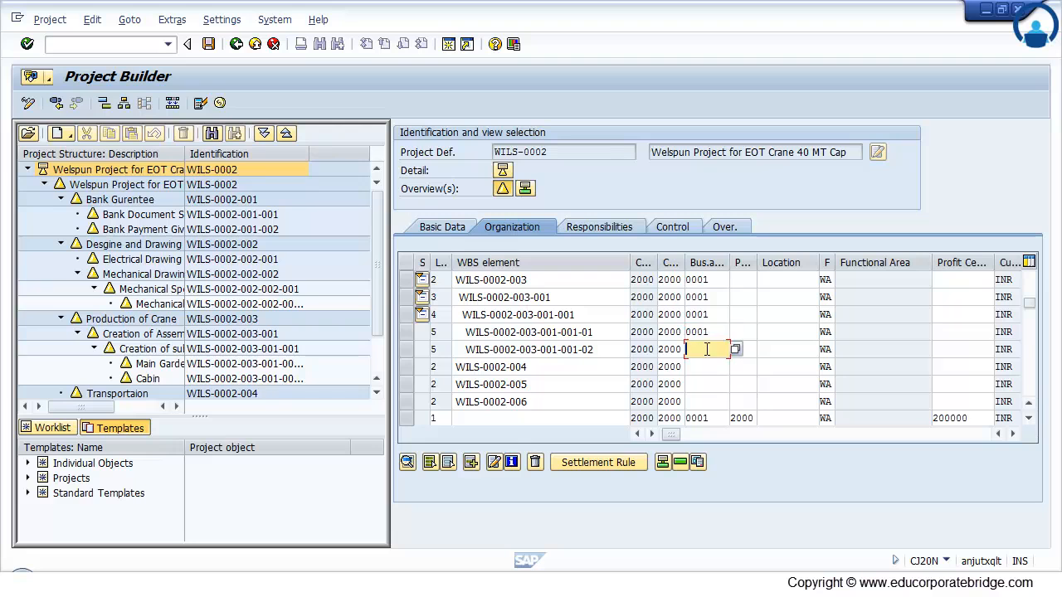
{"action": "left_click", "coordinate": [706, 384]}
{"action": "type", "text": "0001"}
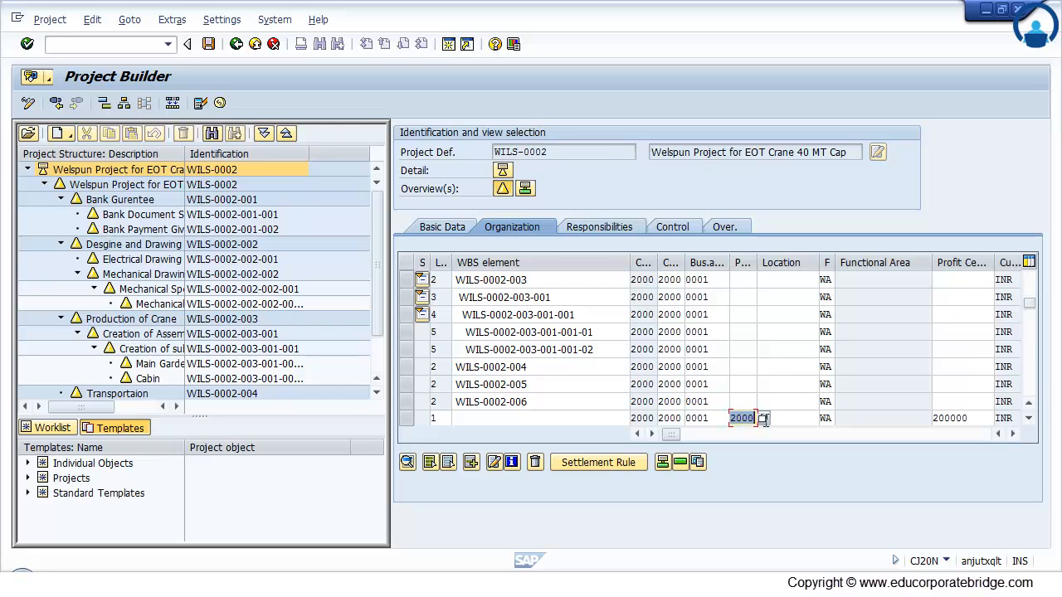
{"action": "left_click", "coordinate": [740, 384]}
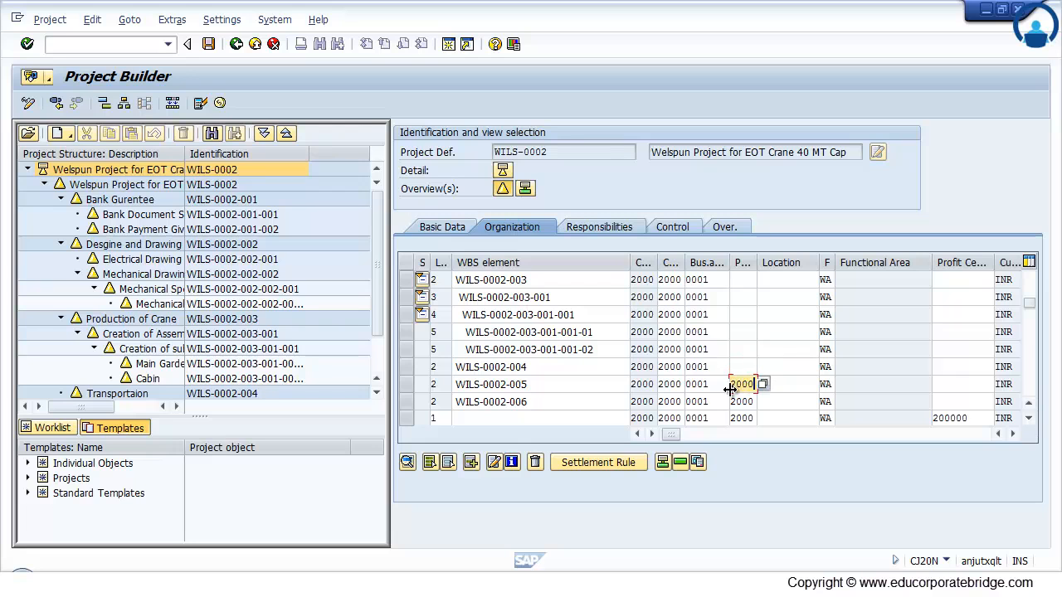
{"action": "left_click", "coordinate": [742, 279]}
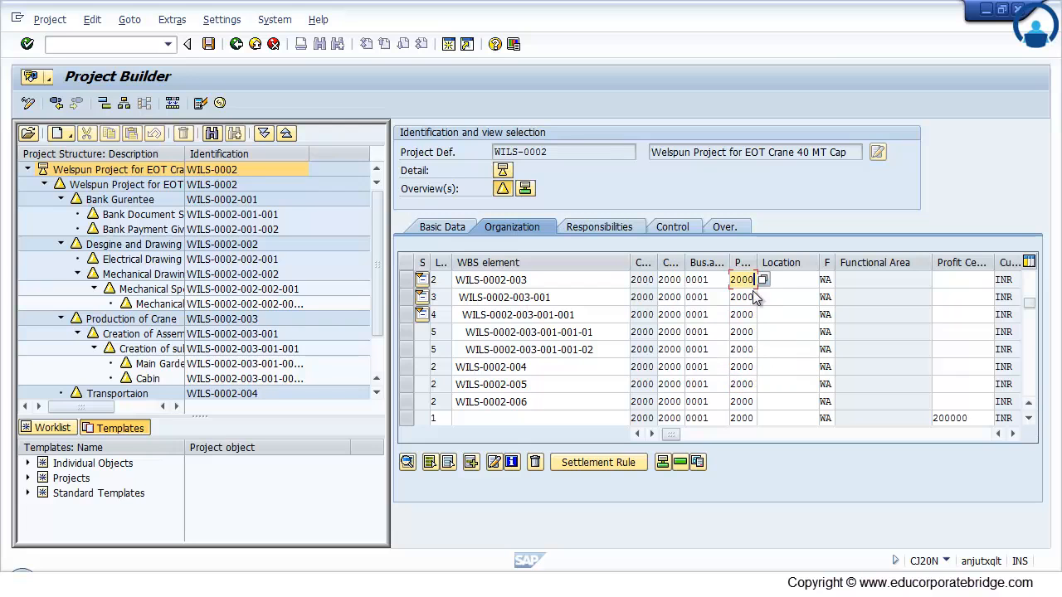
{"action": "left_click", "coordinate": [741, 314]}
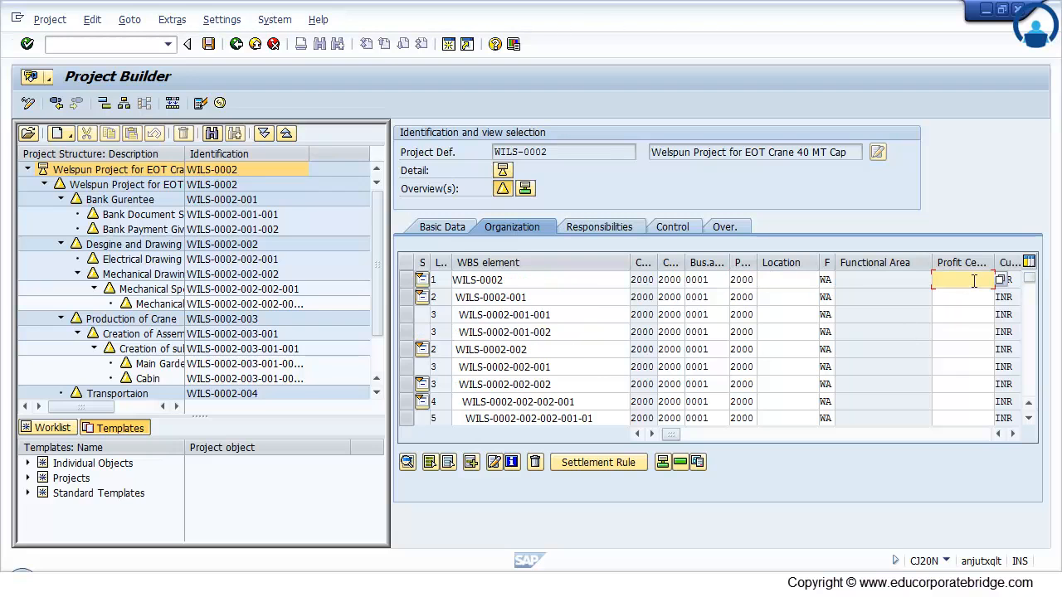
- Enter profit center 200000 on the WBS elements, including WILS-0002-003, and save
{"action": "type", "text": "200000"}
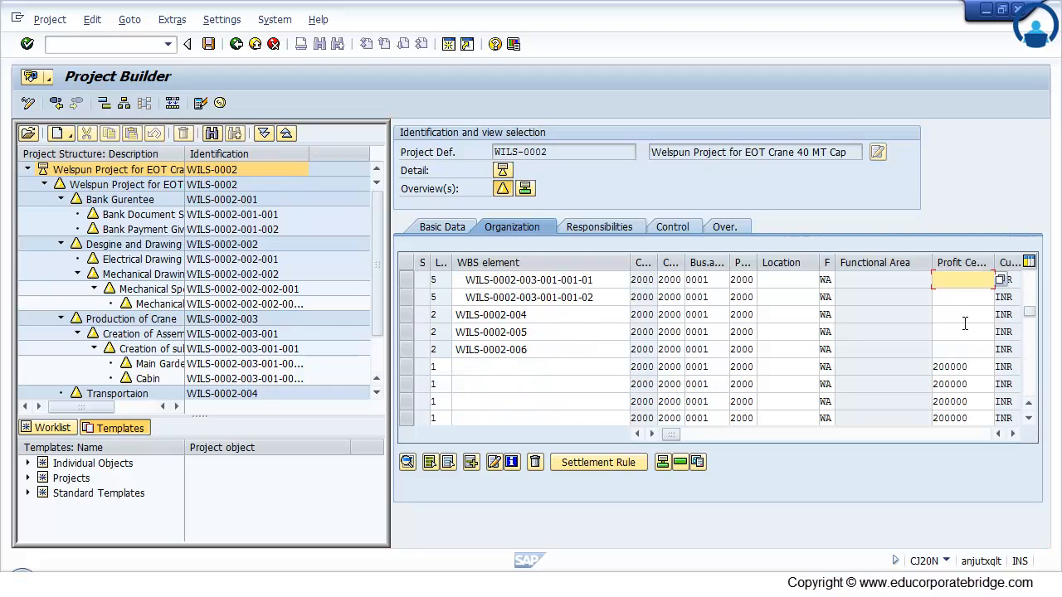
{"action": "left_click", "coordinate": [962, 332]}
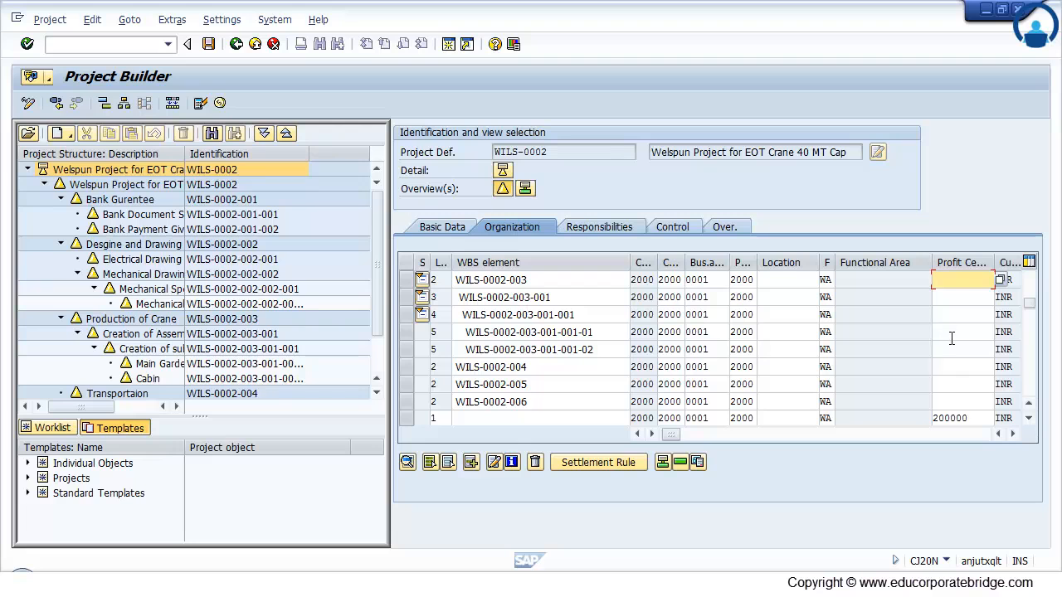
{"action": "type", "text": "200000"}
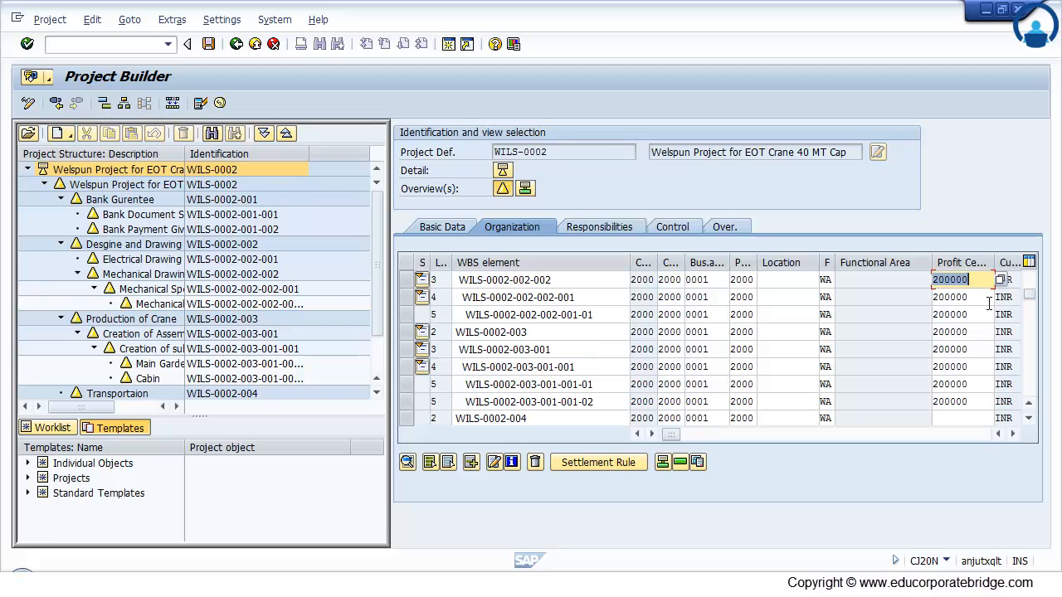
{"action": "left_click", "coordinate": [963, 332]}
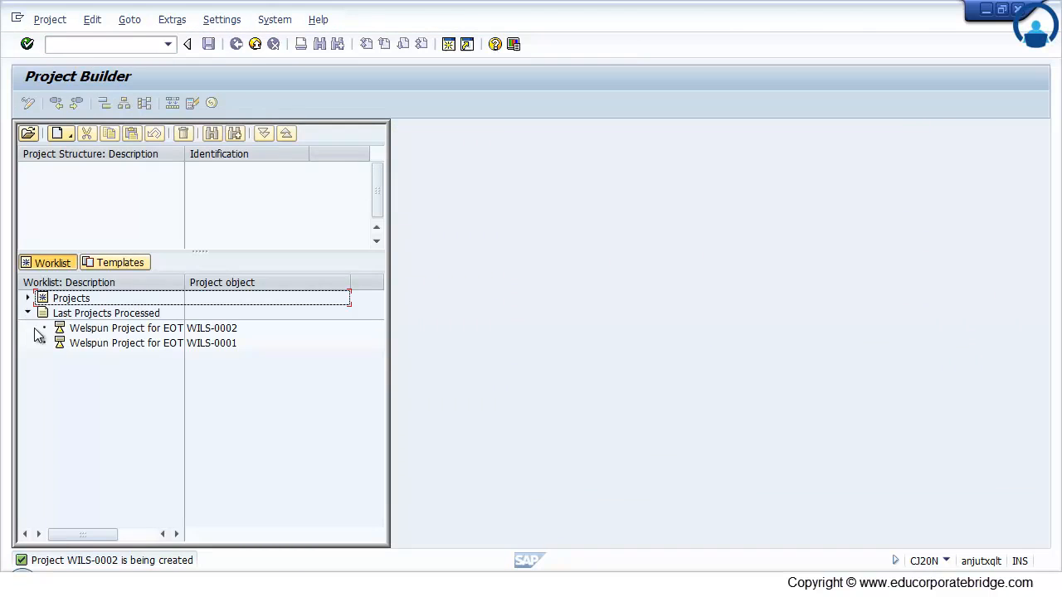
{"action": "mouse_move", "coordinate": [231, 347]}
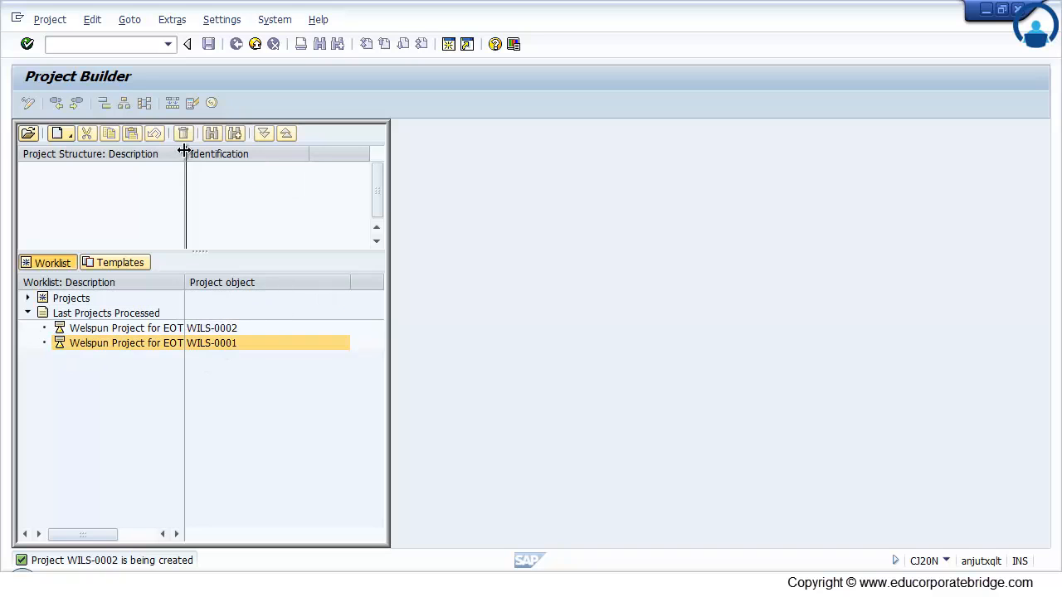
- Widen the worklist Description column and reopen WILS-0002 from Last Projects Processed
{"action": "left_click_drag", "start_coordinate": [185, 154], "coordinate": [277, 153]}
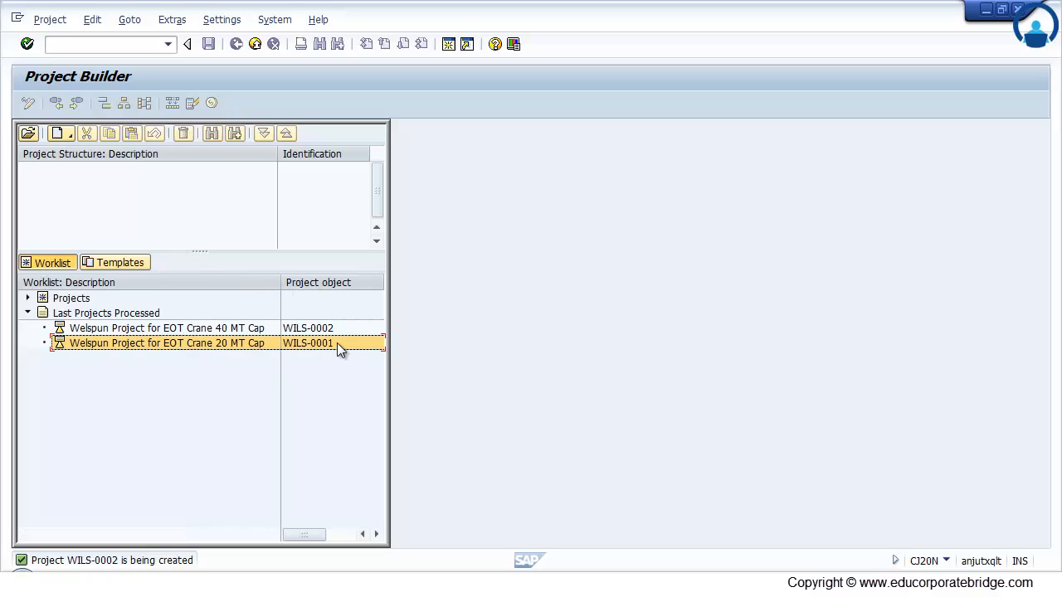
{"action": "mouse_move", "coordinate": [332, 329]}
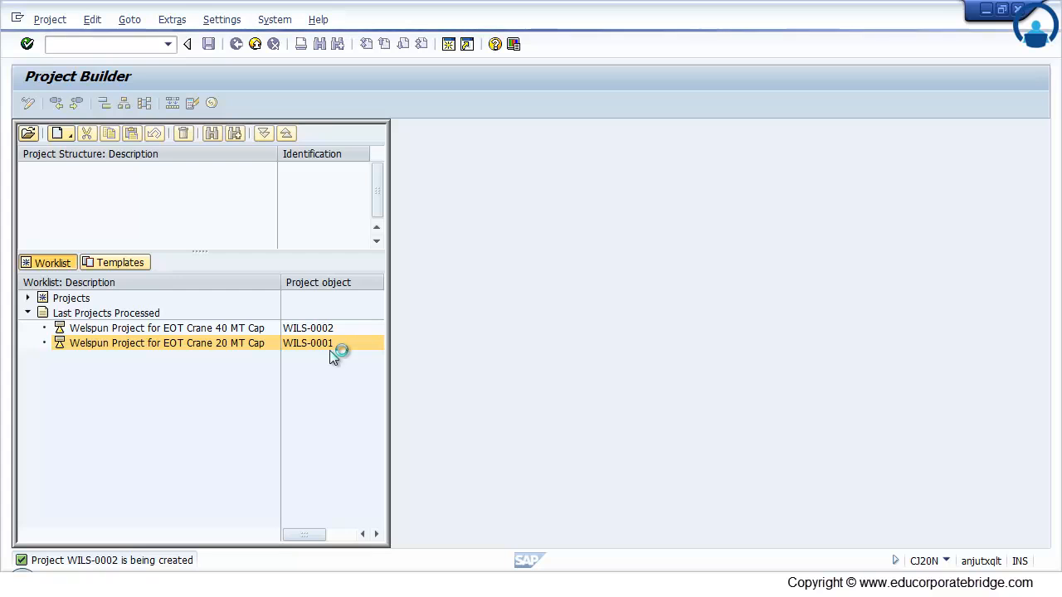
{"action": "double_click", "coordinate": [166, 343]}
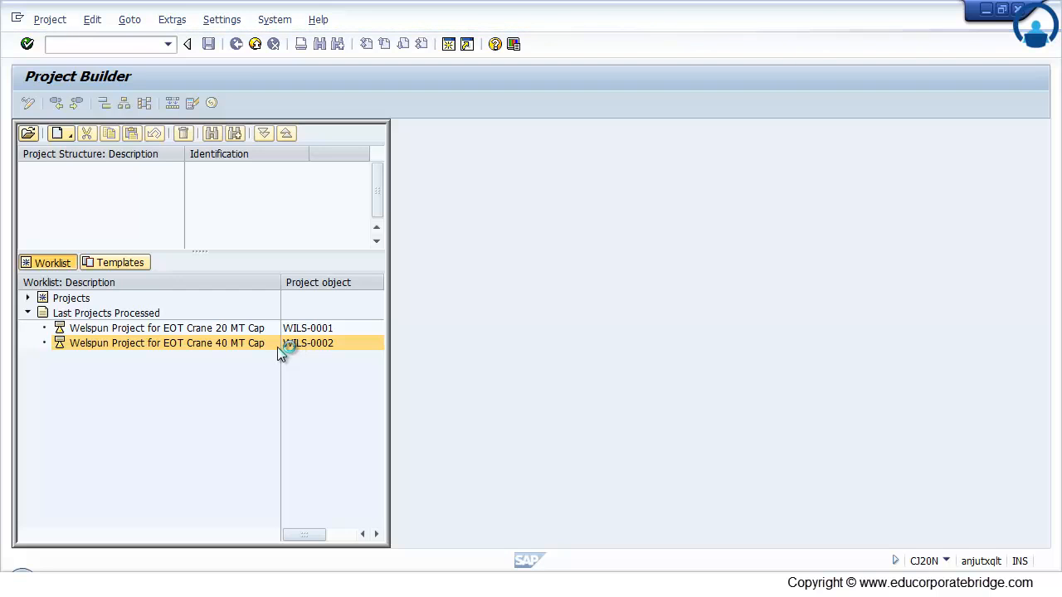
{"action": "double_click", "coordinate": [166, 342]}
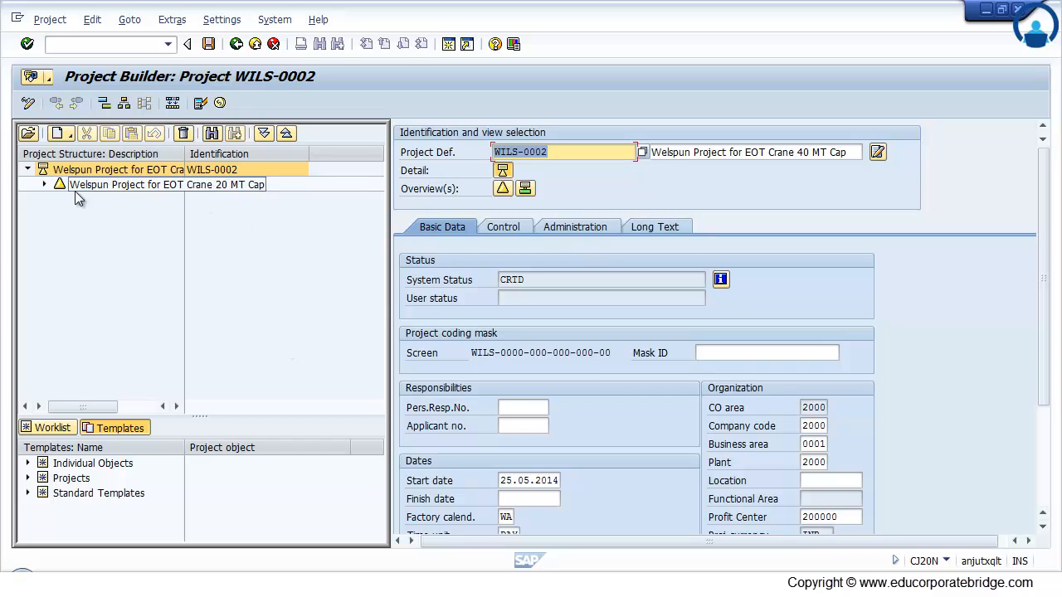
{"action": "left_click", "coordinate": [44, 184]}
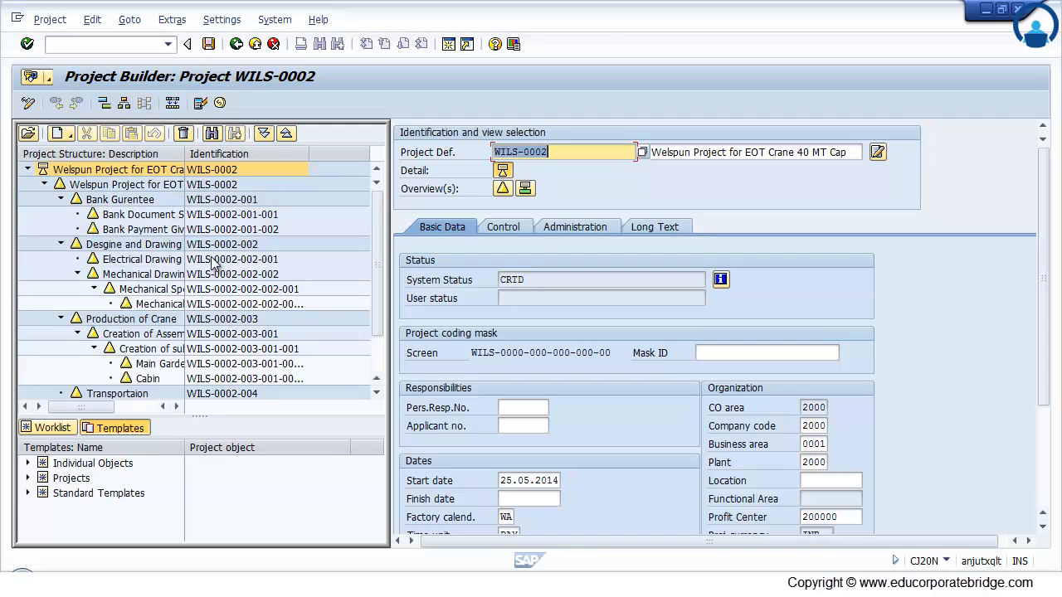
{"action": "left_click", "coordinate": [146, 274]}
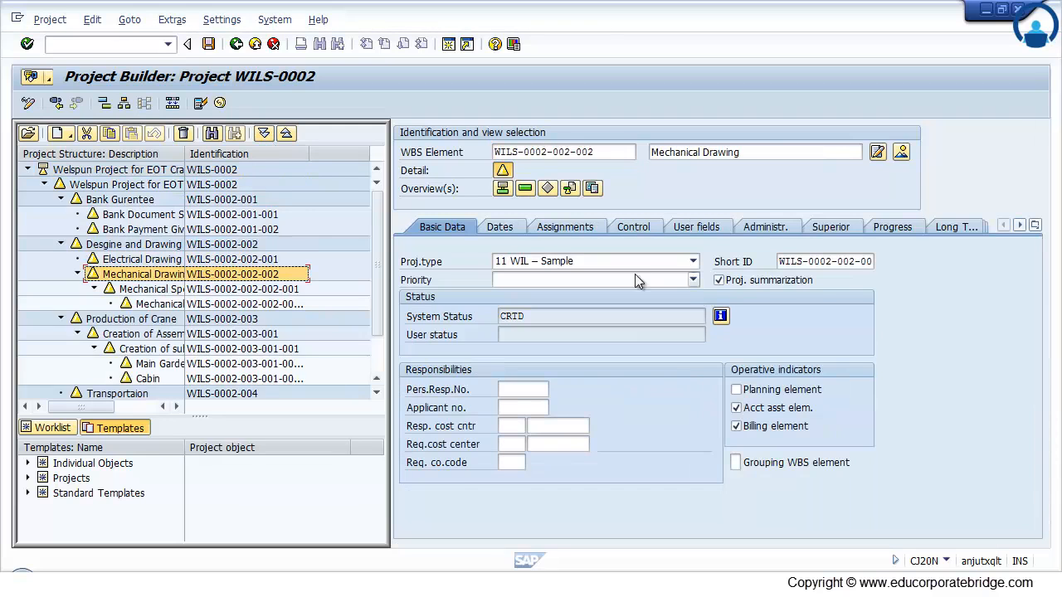
{"action": "mouse_move", "coordinate": [525, 188]}
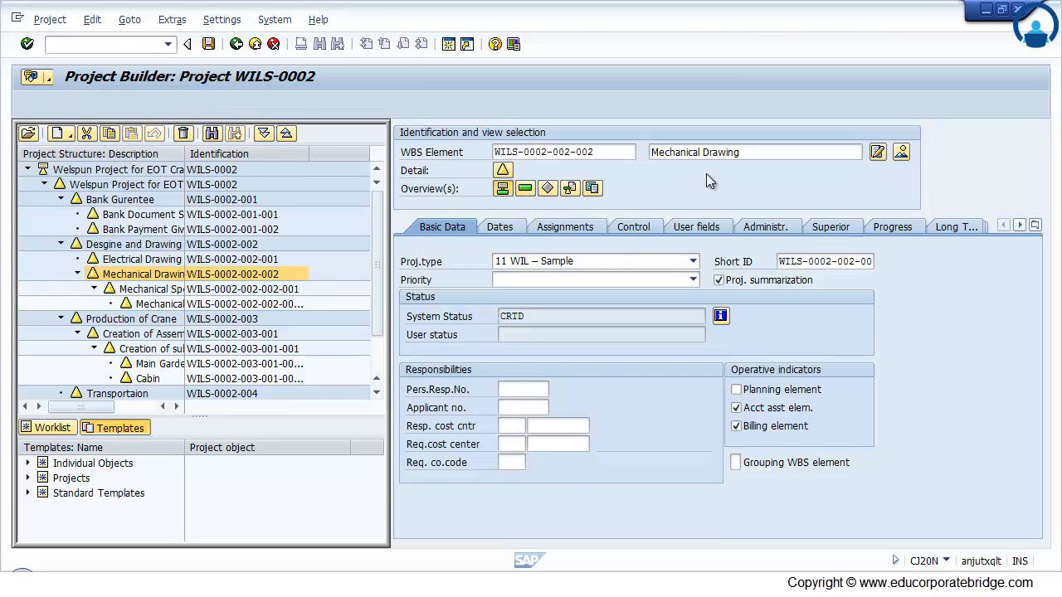
{"action": "right_click", "coordinate": [232, 274]}
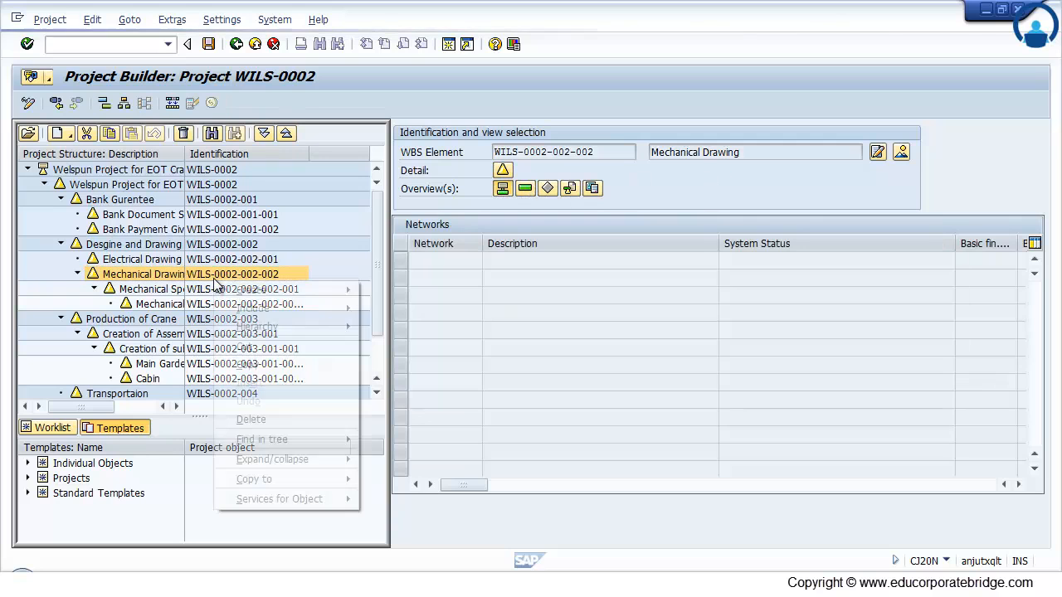
{"action": "mouse_move", "coordinate": [252, 290]}
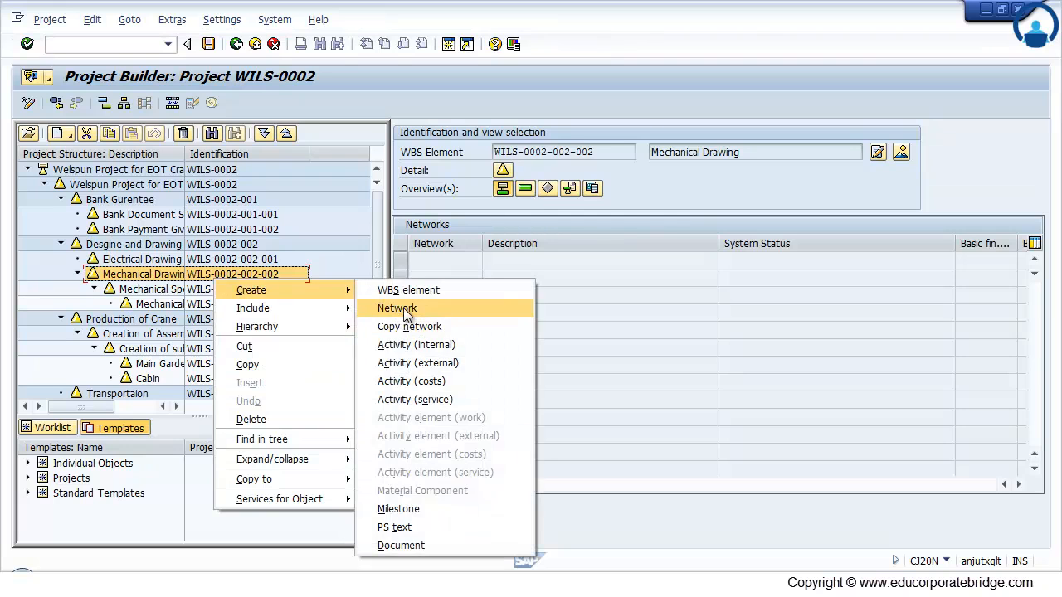
{"action": "left_click", "coordinate": [396, 308]}
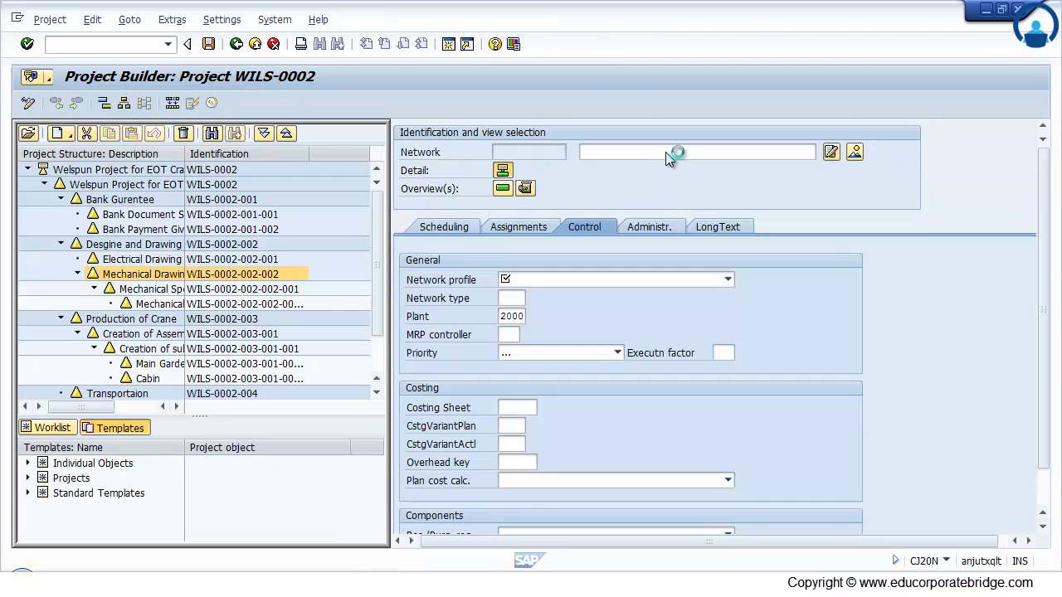
{"action": "type", "text": "Macha"}
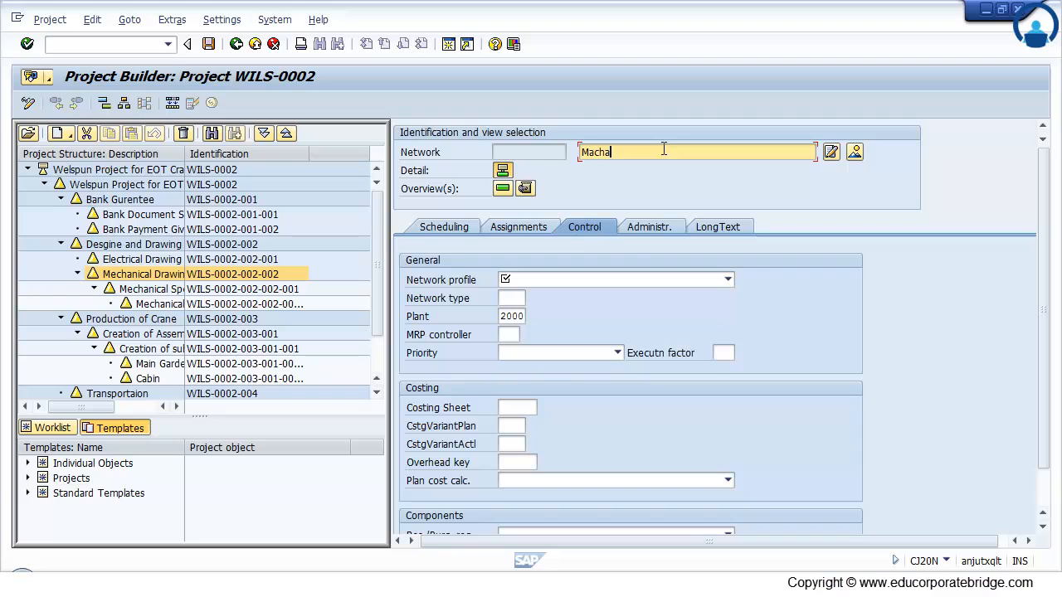
{"action": "type", "text": "Mechanical"}
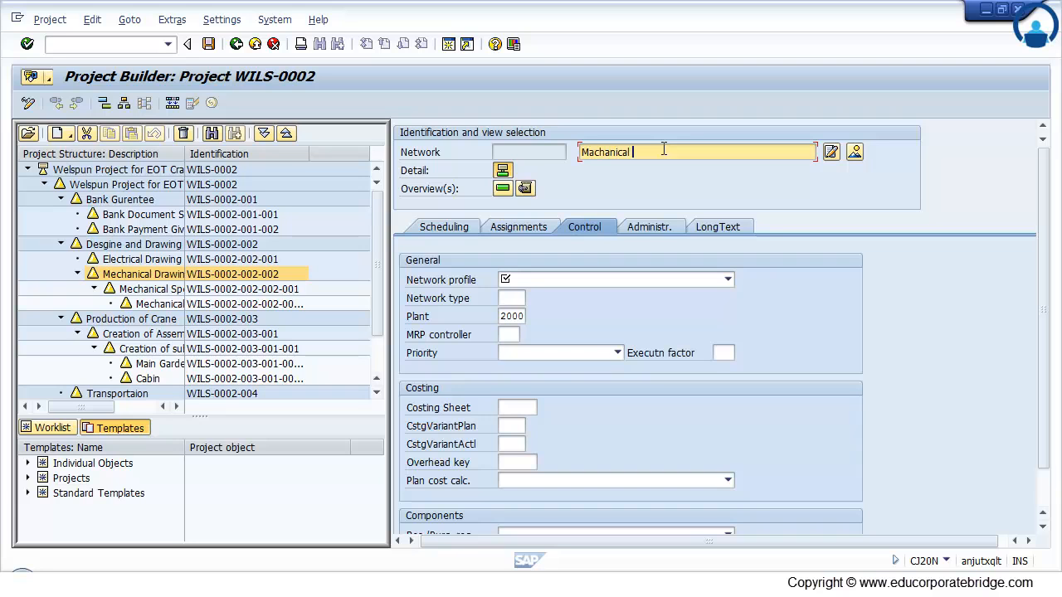
{"action": "type", "text": "Drawing"}
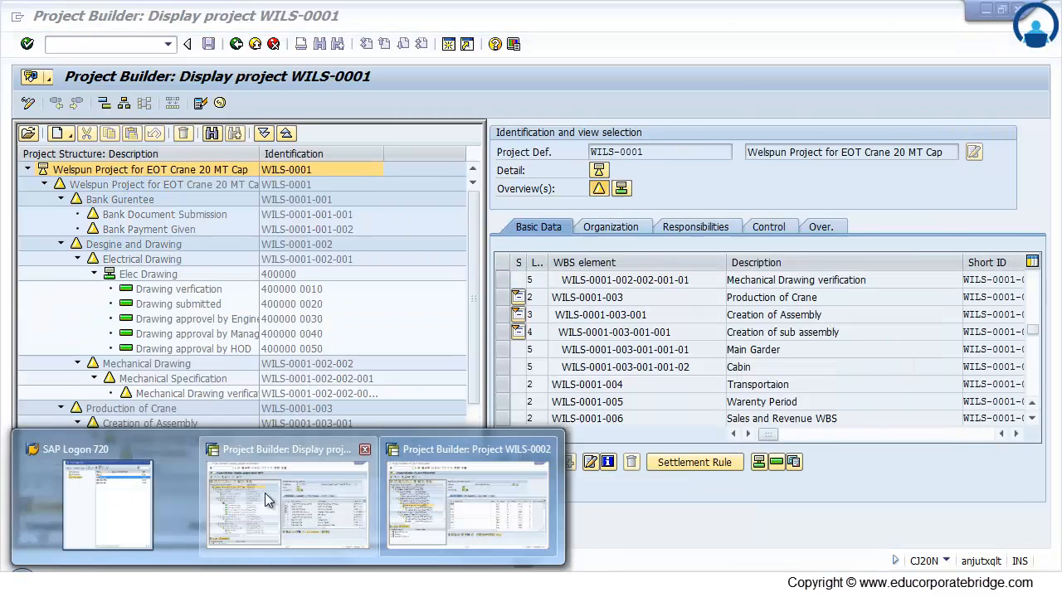
- Check the Elec Drawing network's assignments in the WILS-0001 display window
{"action": "left_click", "coordinate": [147, 274]}
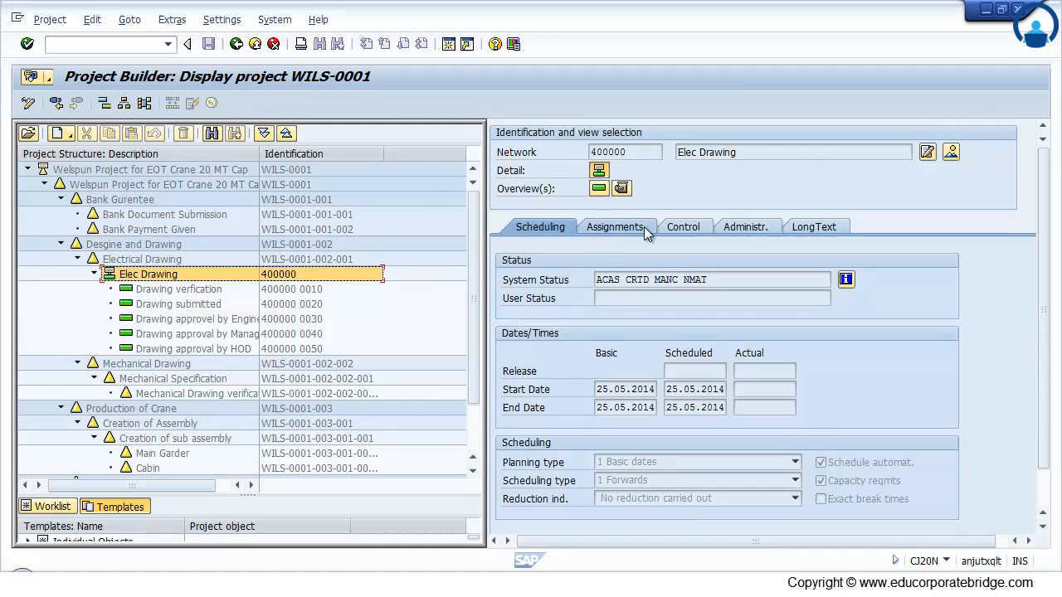
{"action": "left_click", "coordinate": [615, 226]}
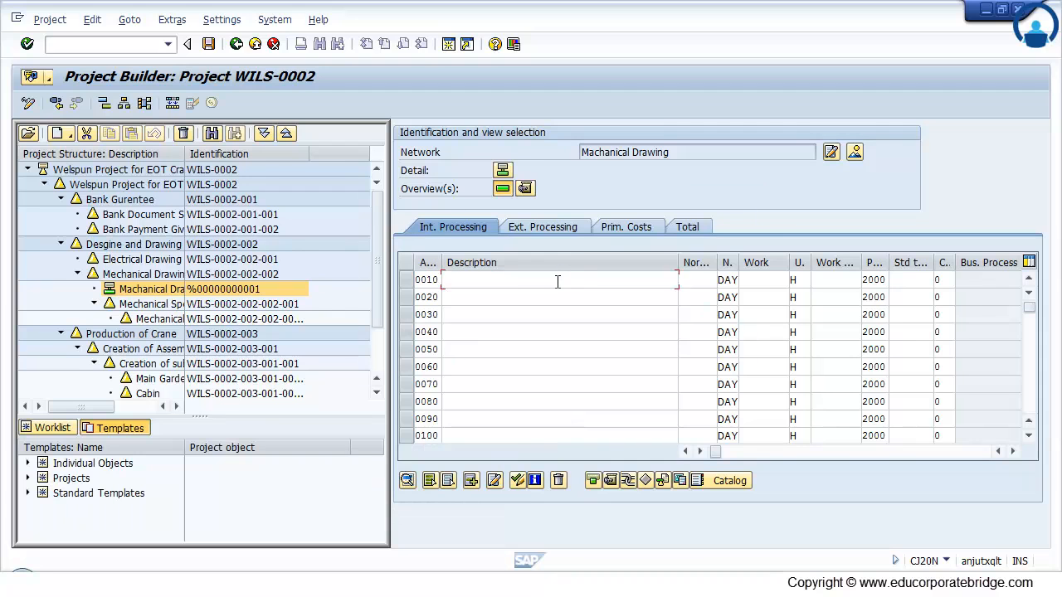
- Add the 'Drawing verfication' activity row to the Mechanical Drawing network and save WILS-0002
{"action": "type", "text": "Drawing verfication"}
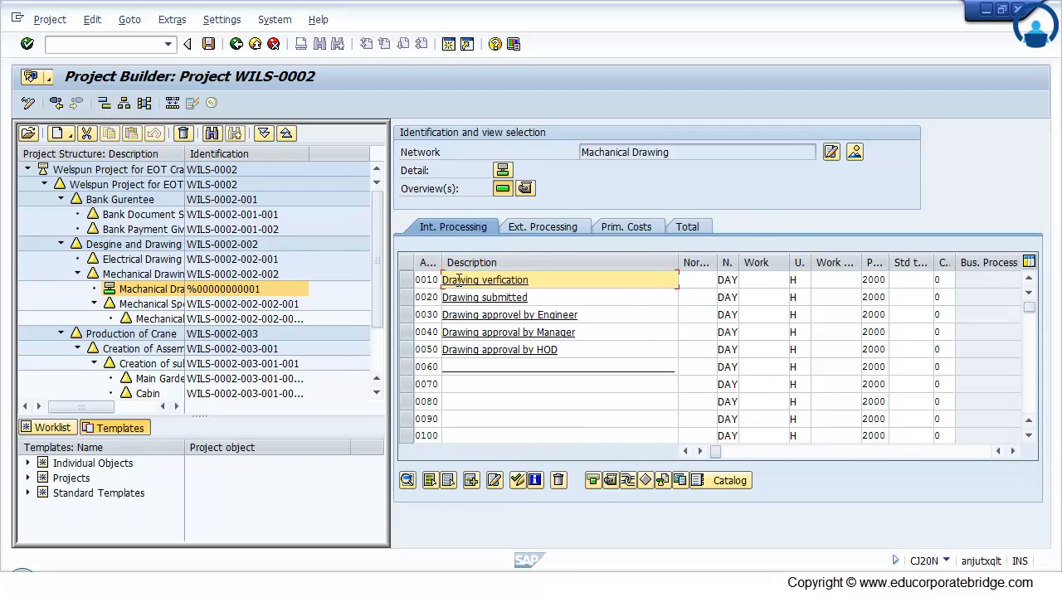
{"action": "left_click", "coordinate": [559, 367]}
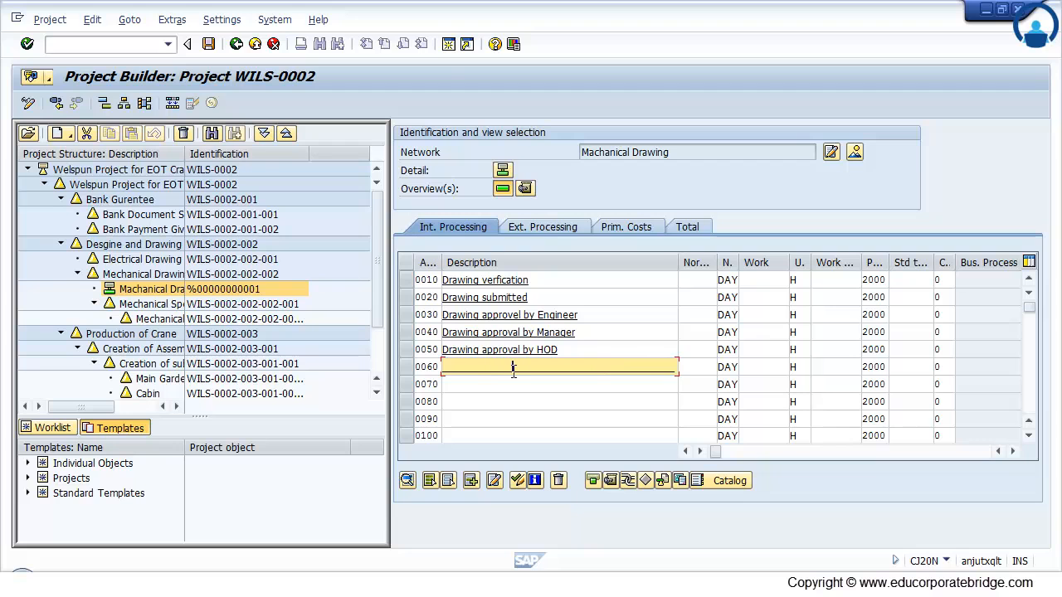
{"action": "mouse_move", "coordinate": [517, 386]}
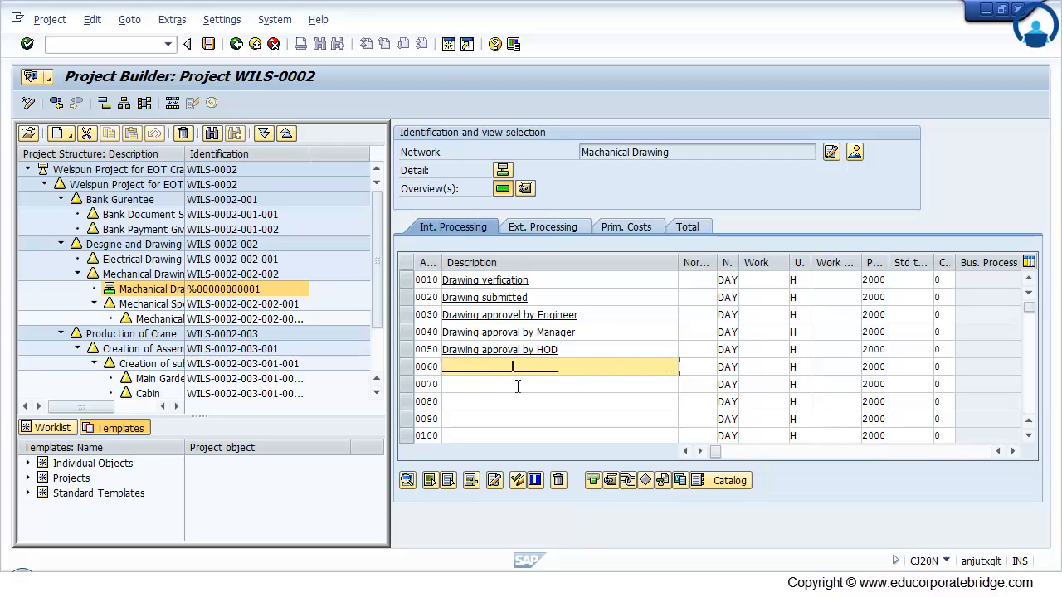
{"action": "left_click", "coordinate": [82, 289]}
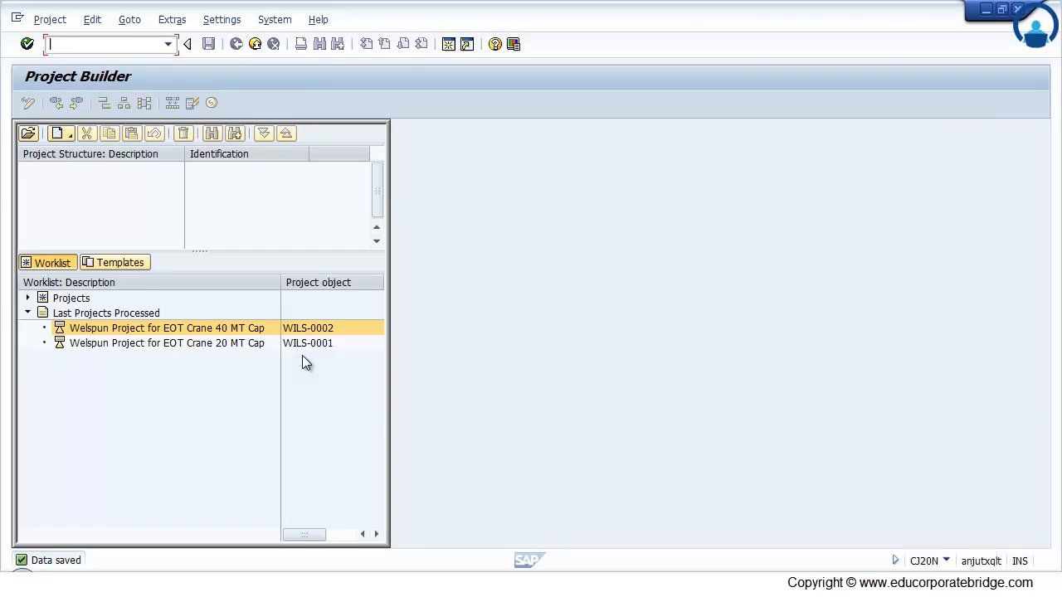
- Reopen WILS-0002 to view its project definition, close it, and reselect projects from the recent list
{"action": "left_click", "coordinate": [166, 328]}
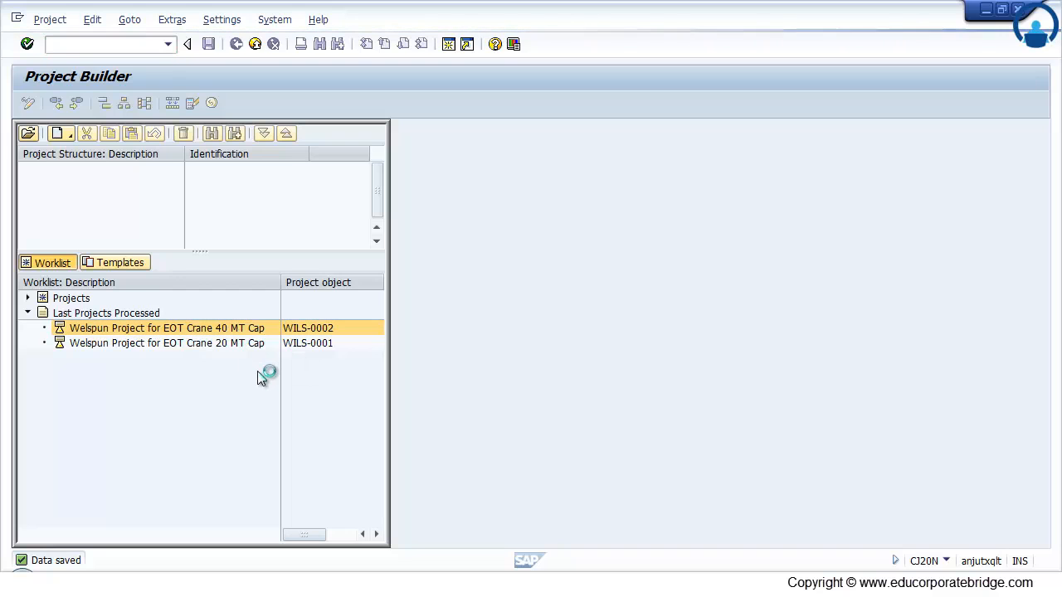
{"action": "double_click", "coordinate": [165, 328]}
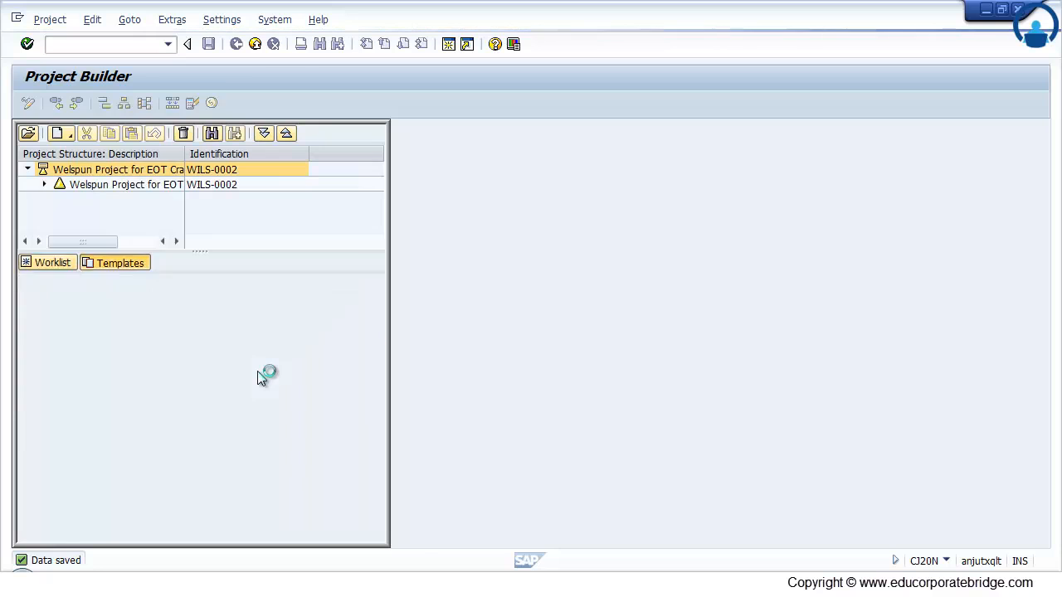
{"action": "double_click", "coordinate": [116, 169]}
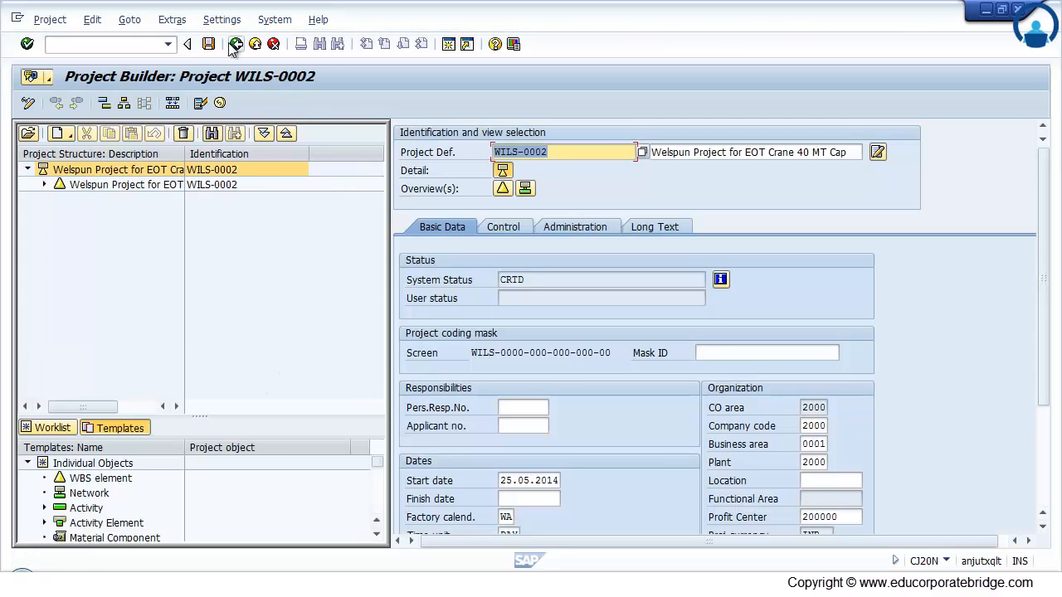
{"action": "left_click", "coordinate": [236, 43]}
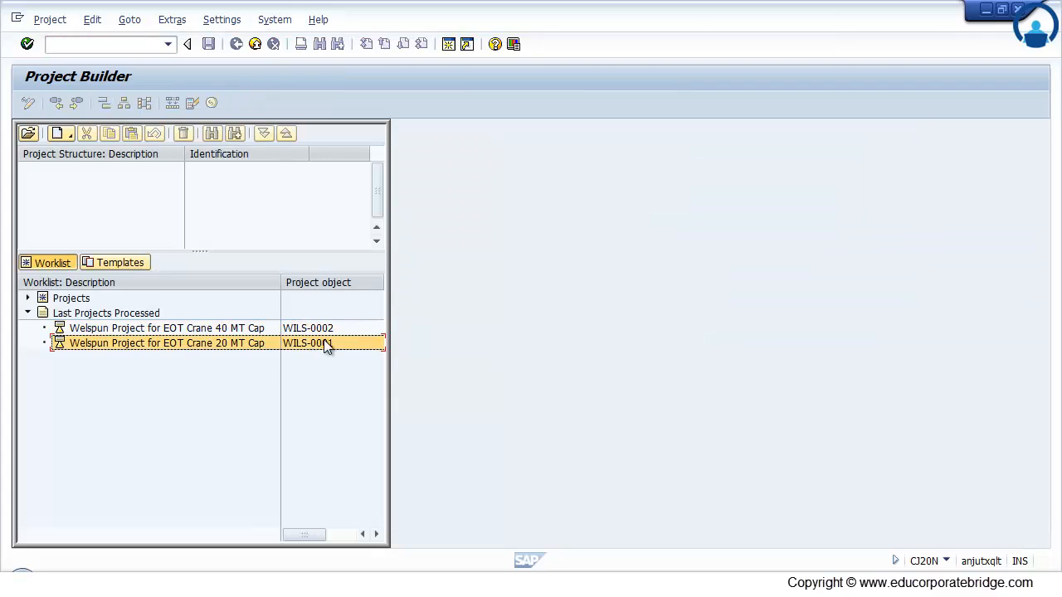
{"action": "left_click", "coordinate": [166, 328]}
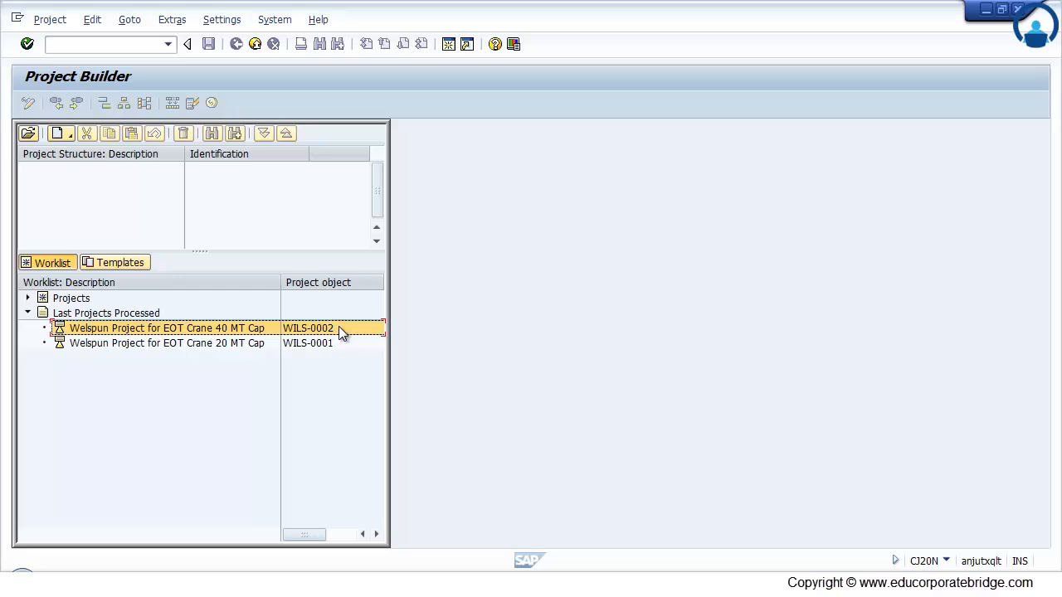
{"action": "left_click", "coordinate": [50, 19]}
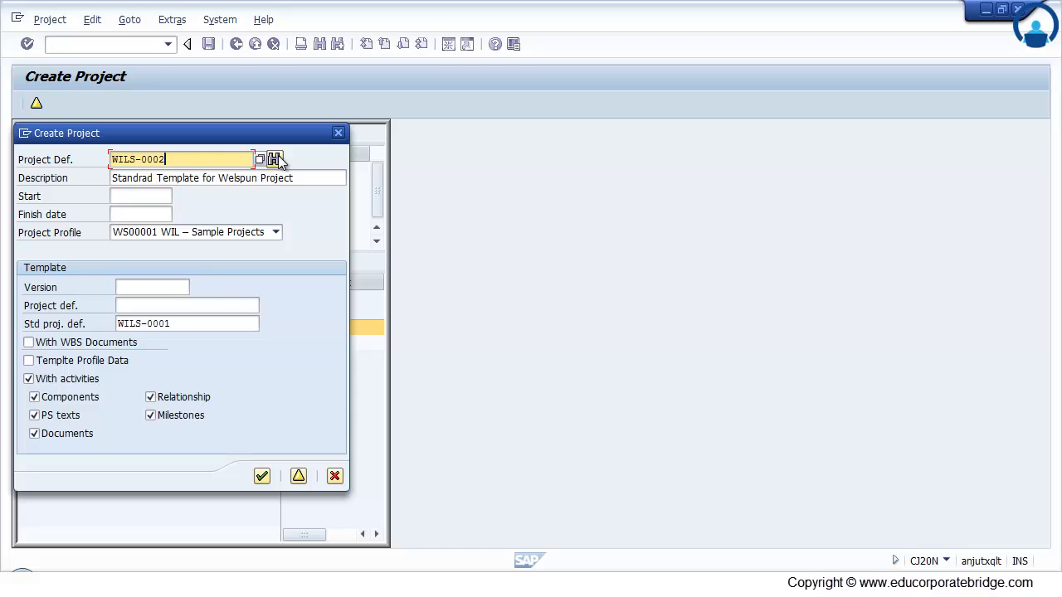
- Take over free project number WILS-0003 with description 'Welspun Project for 100 MP EOT crane'
{"action": "left_click", "coordinate": [274, 159]}
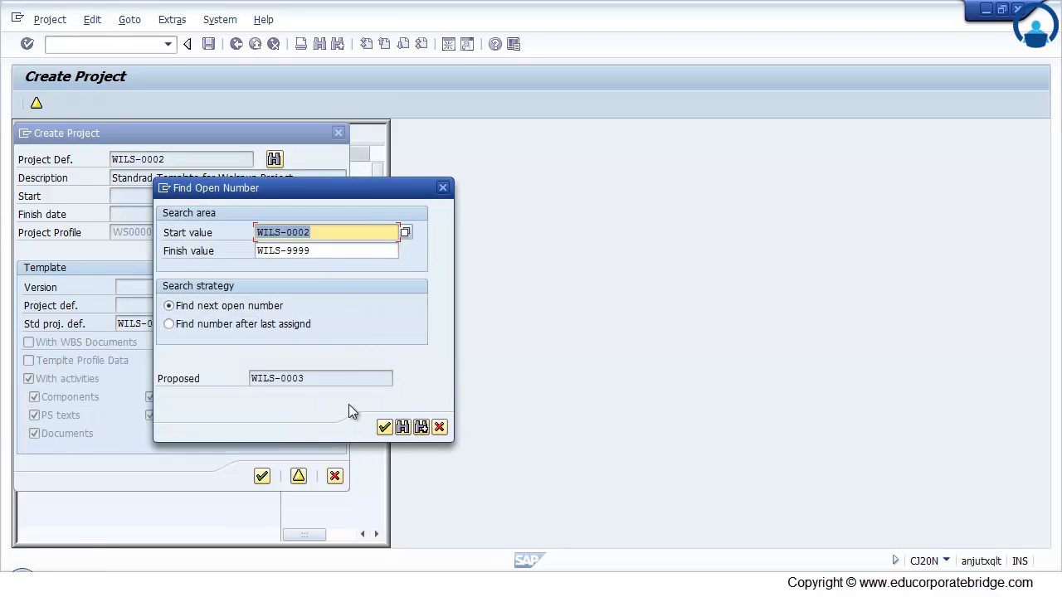
{"action": "mouse_move", "coordinate": [384, 427]}
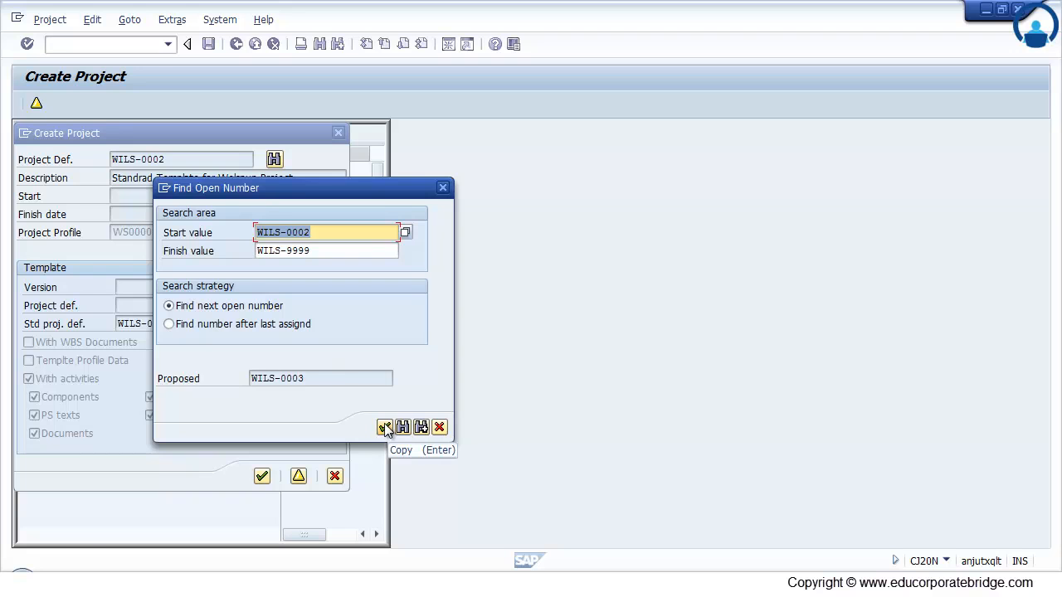
{"action": "left_click", "coordinate": [384, 427]}
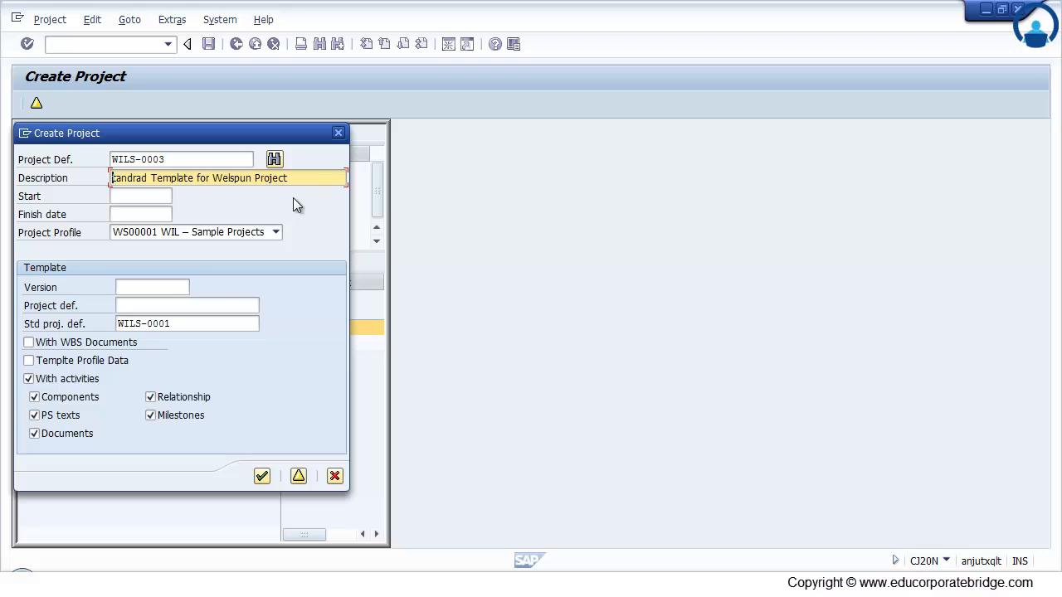
{"action": "type", "text": "Welspun Project for 100 MP EOT"}
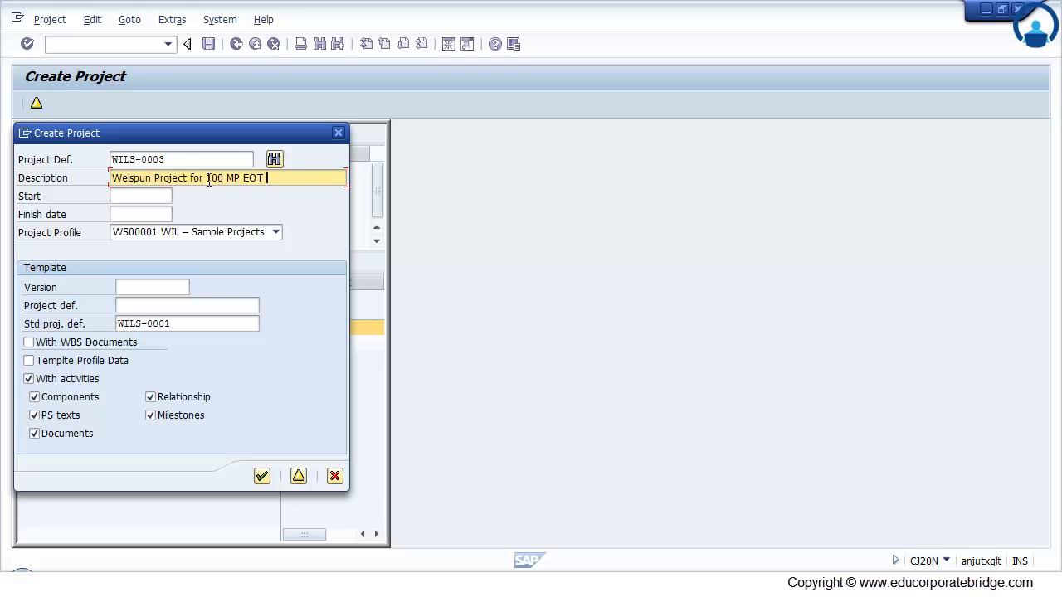
{"action": "type", "text": "crane"}
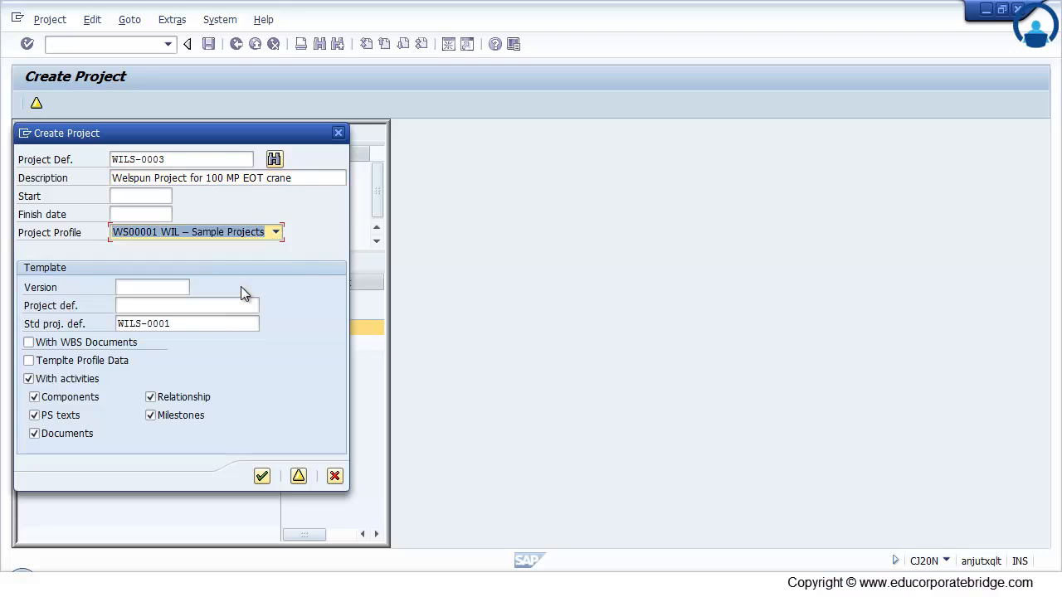
- Copy from template project WILS-0002, create the project, and accept the start date warning
{"action": "left_click", "coordinate": [182, 323]}
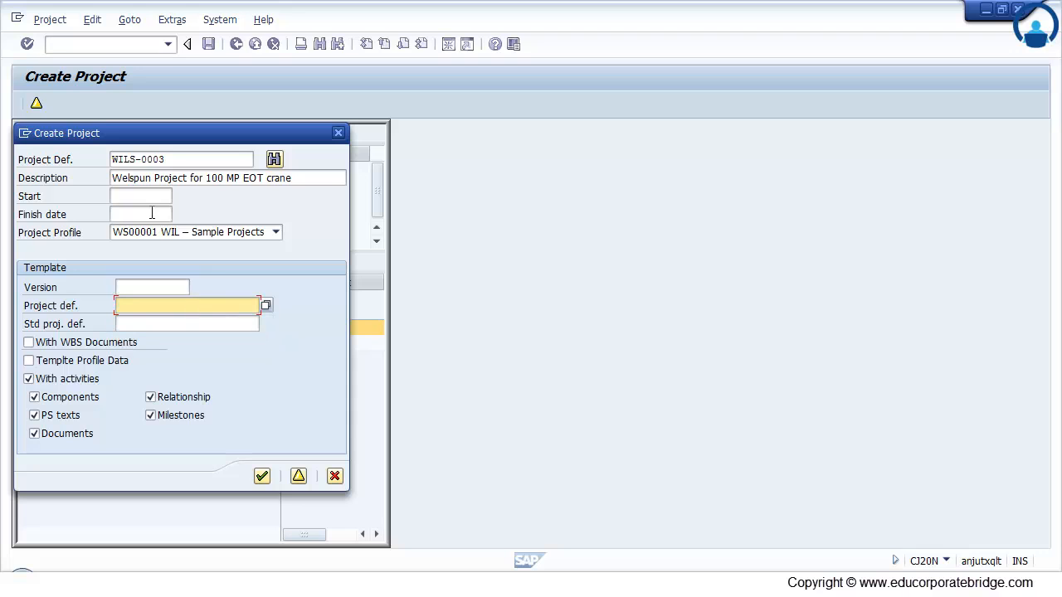
{"action": "left_click", "coordinate": [186, 305]}
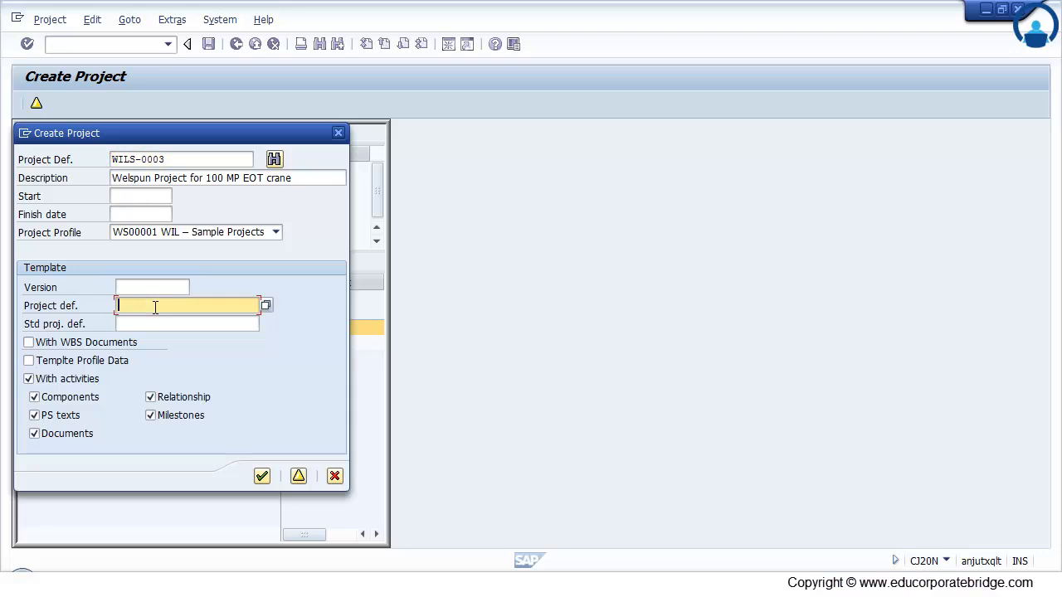
{"action": "type", "text": "WILS-0002"}
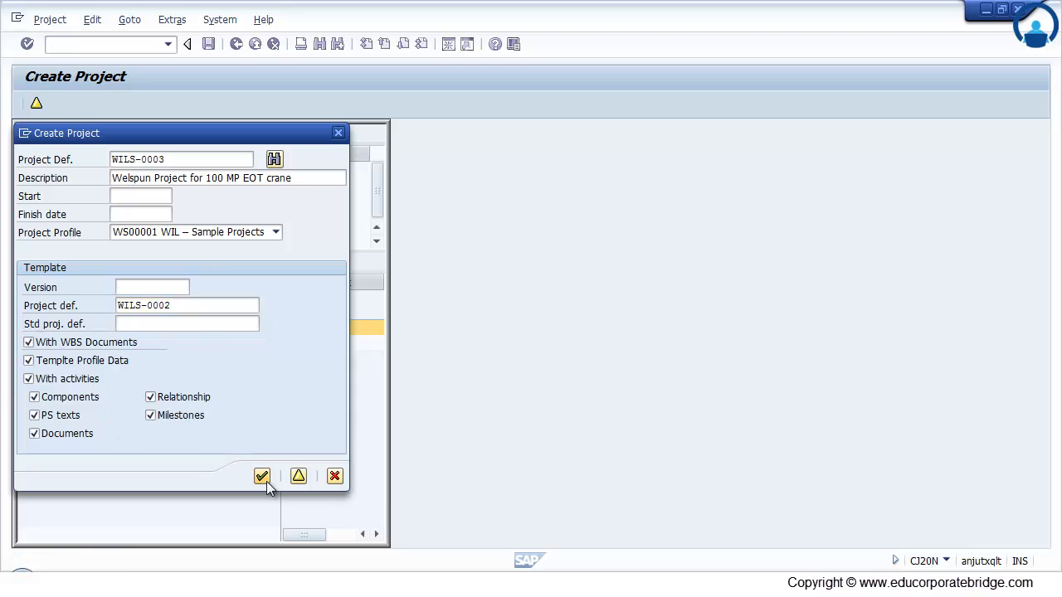
{"action": "left_click", "coordinate": [262, 476]}
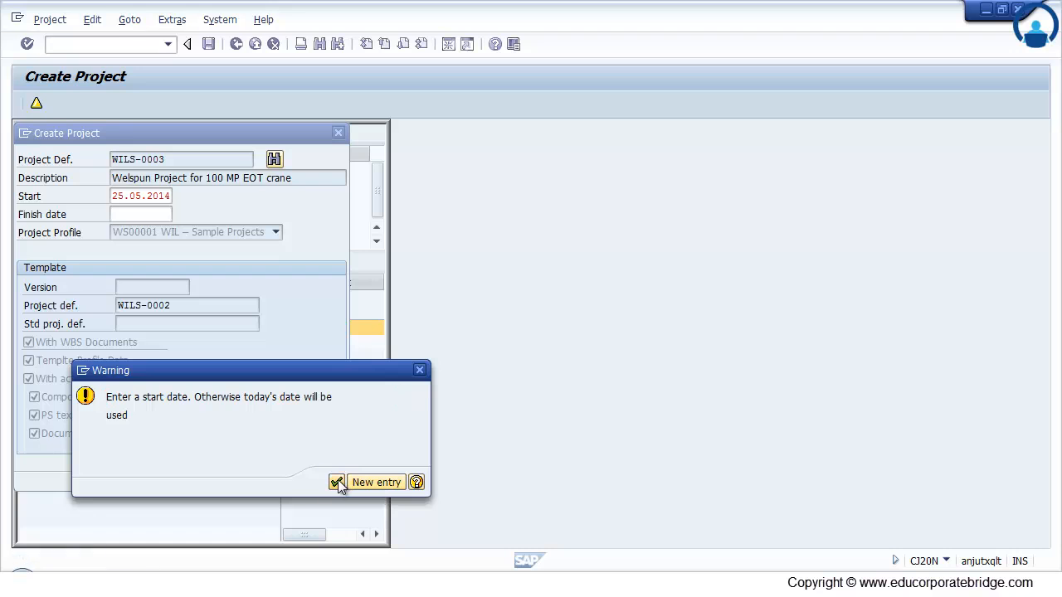
{"action": "left_click", "coordinate": [336, 482]}
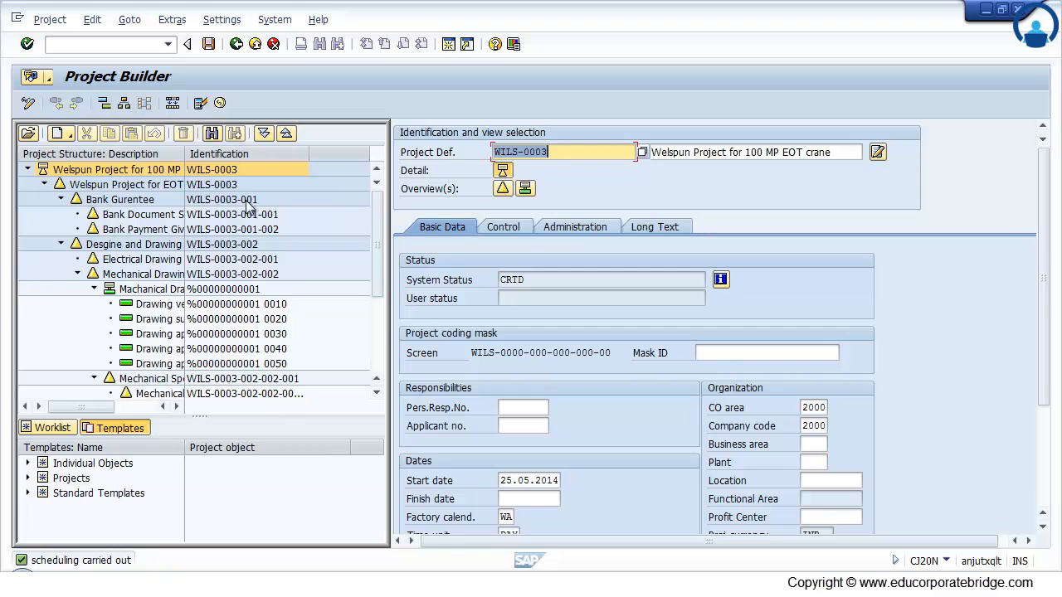
- Set profit center 200000 in WILS-0003's organization data, apply it, and view the first WBS element
{"action": "scroll", "scroll_direction": "down", "scroll_amount": 3}
{"action": "type", "text": "2000"}
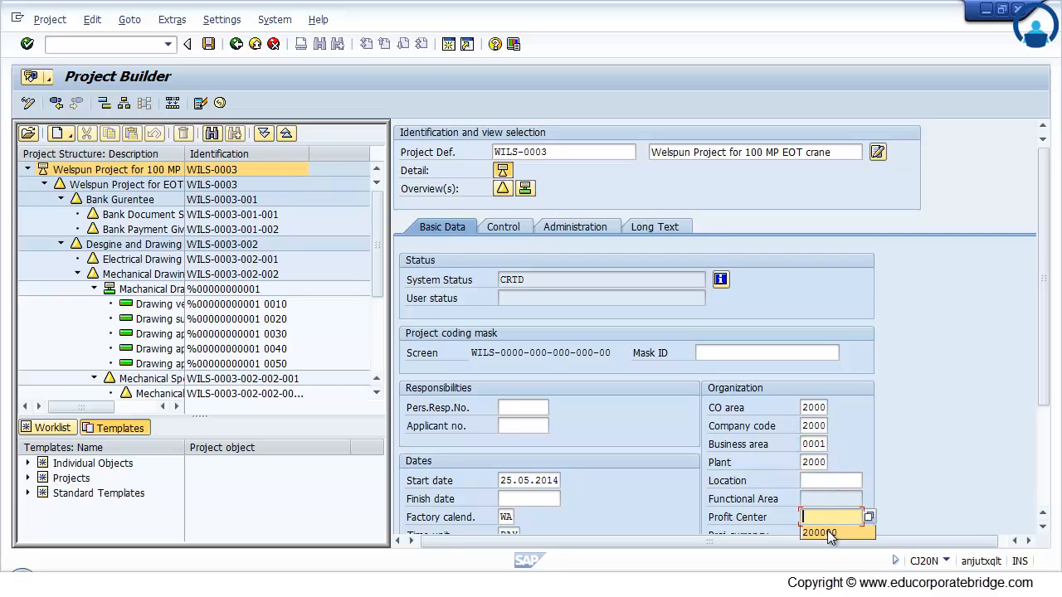
{"action": "left_click", "coordinate": [820, 532]}
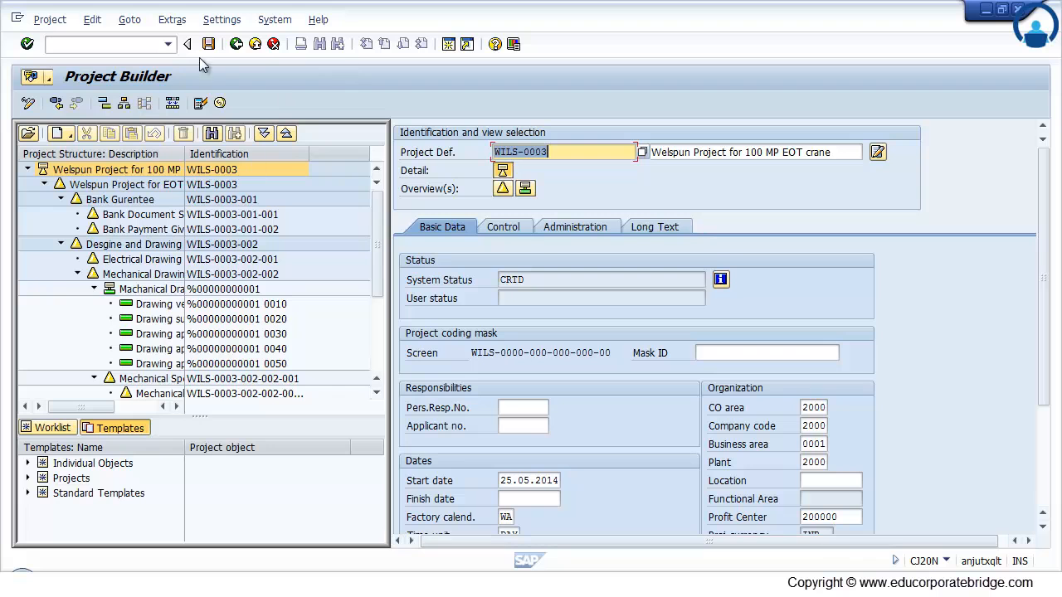
{"action": "left_click", "coordinate": [124, 184]}
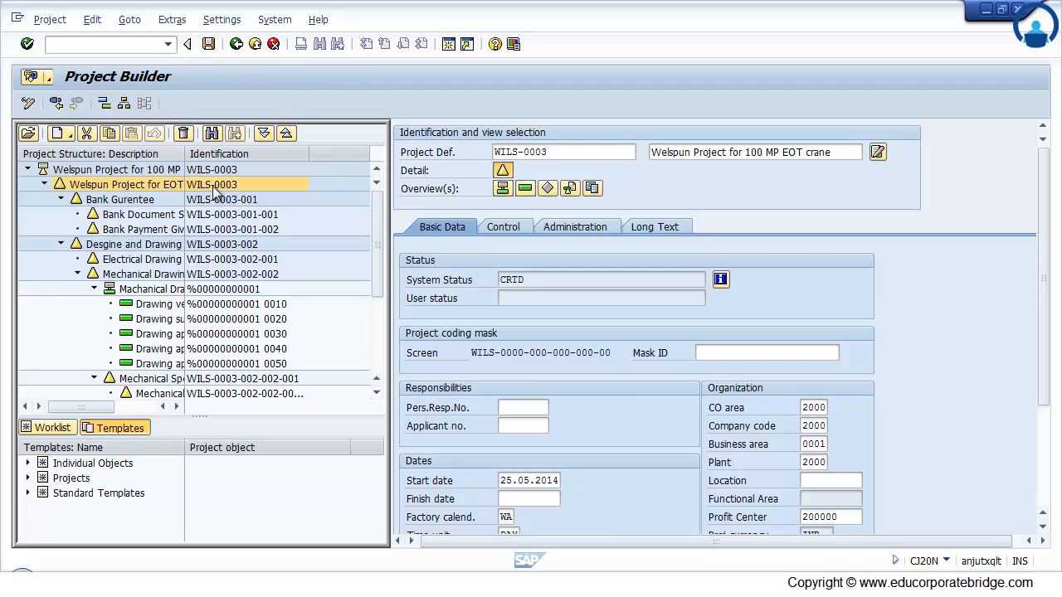
{"action": "left_click", "coordinate": [116, 169]}
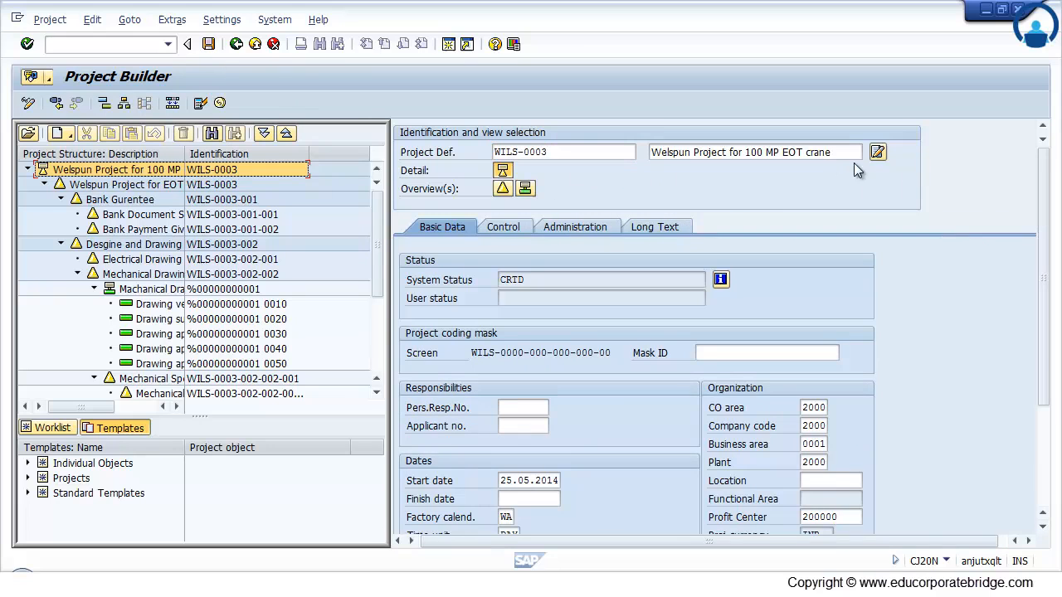